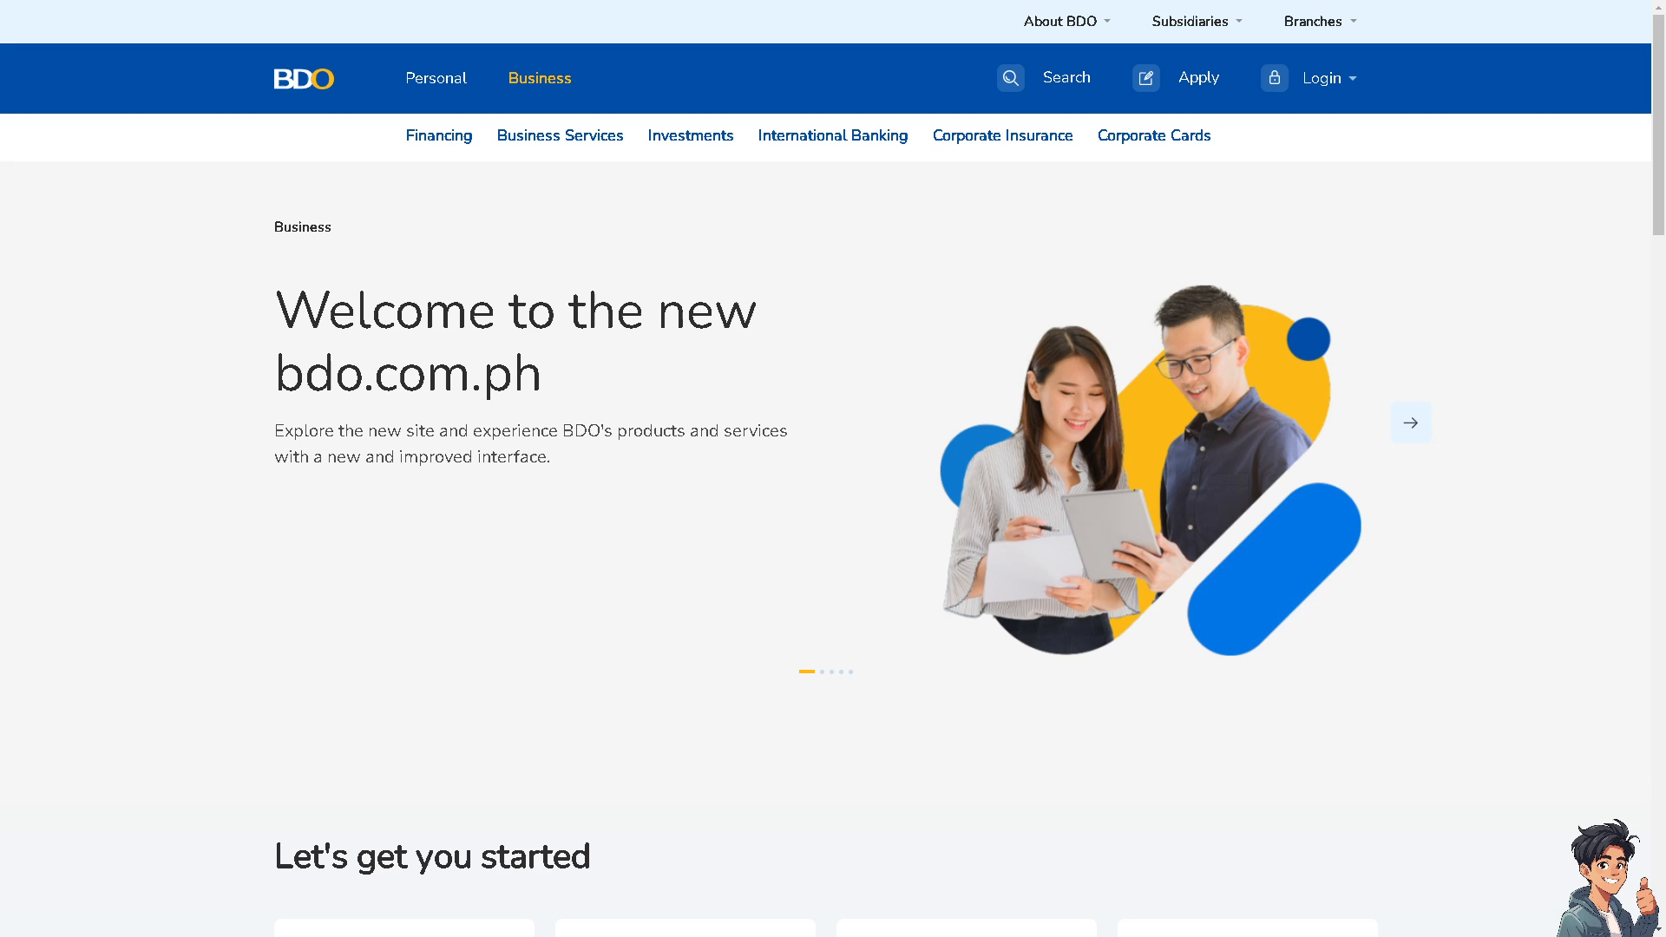
# Switch the bdo.com.ph homepage to the Personal banking section via the top navigation
pyautogui.click(435, 78)
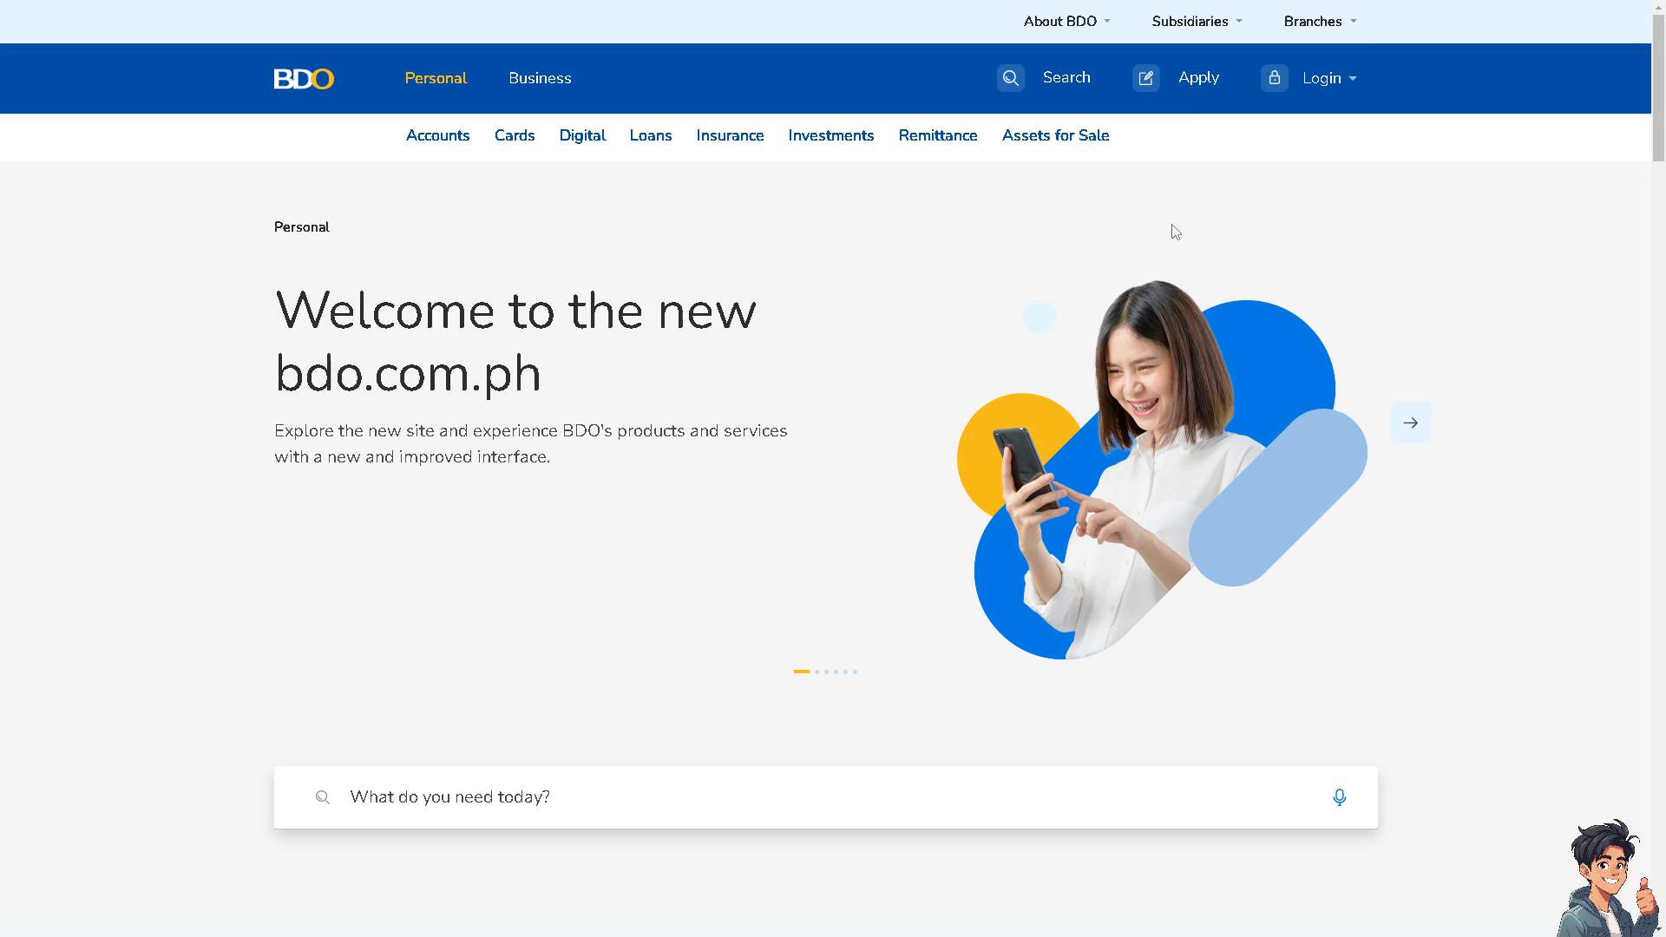
pyautogui.click(1321, 78)
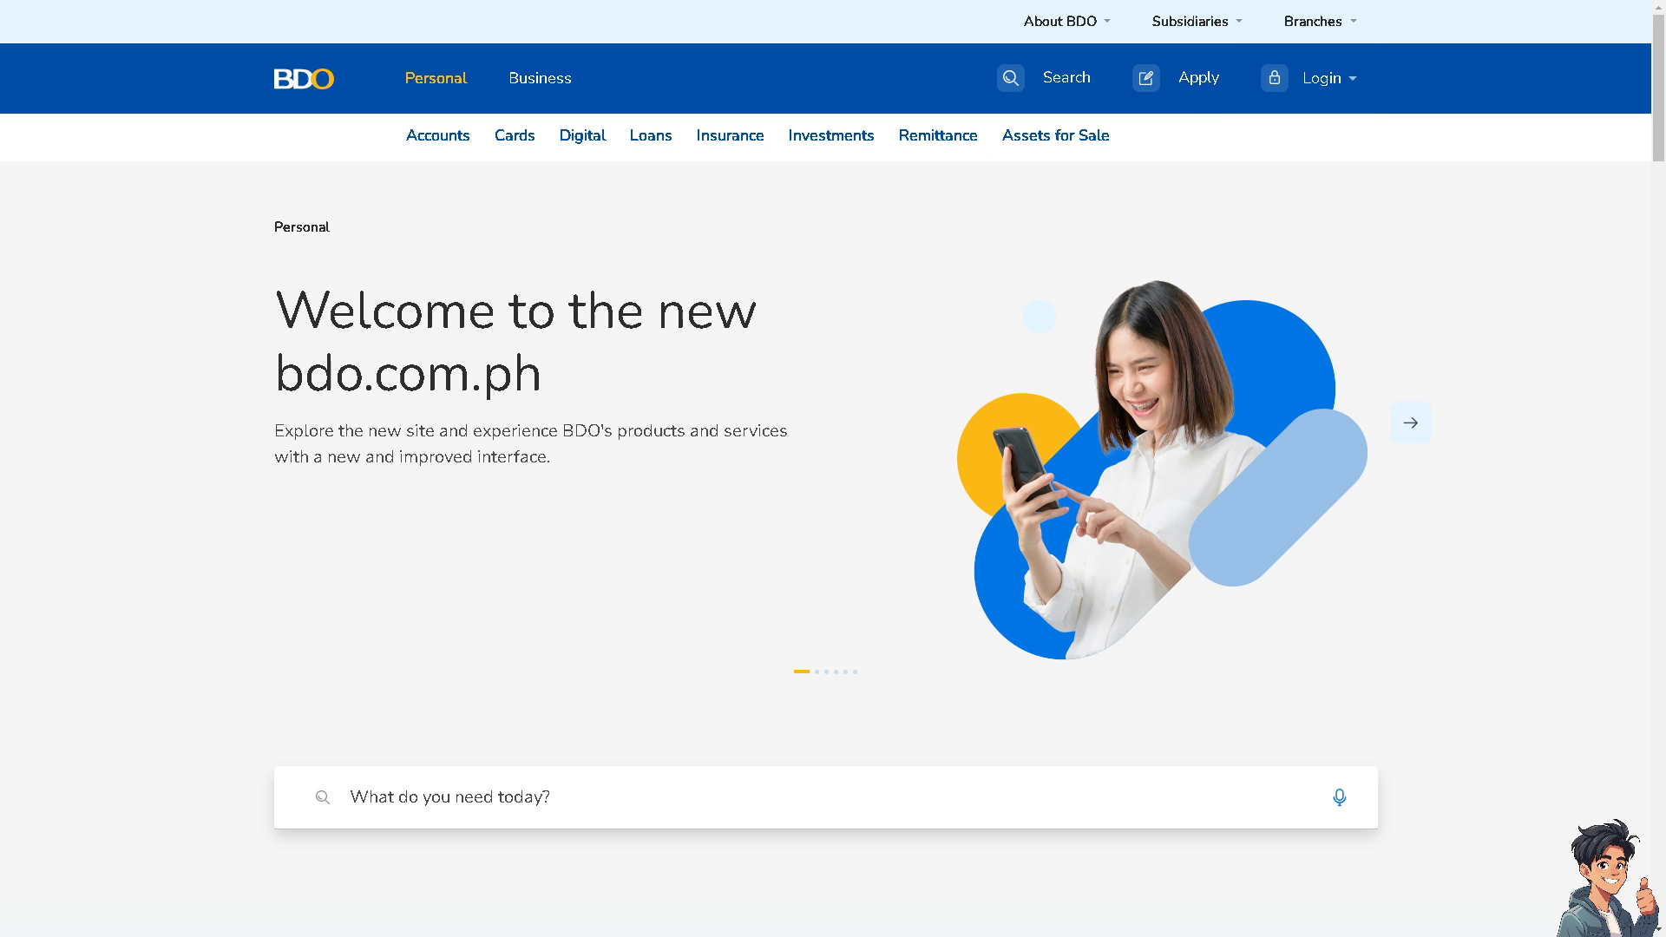
# Bring up the BDO Online Banking login page with its User ID and Password fields
pyautogui.click(1321, 78)
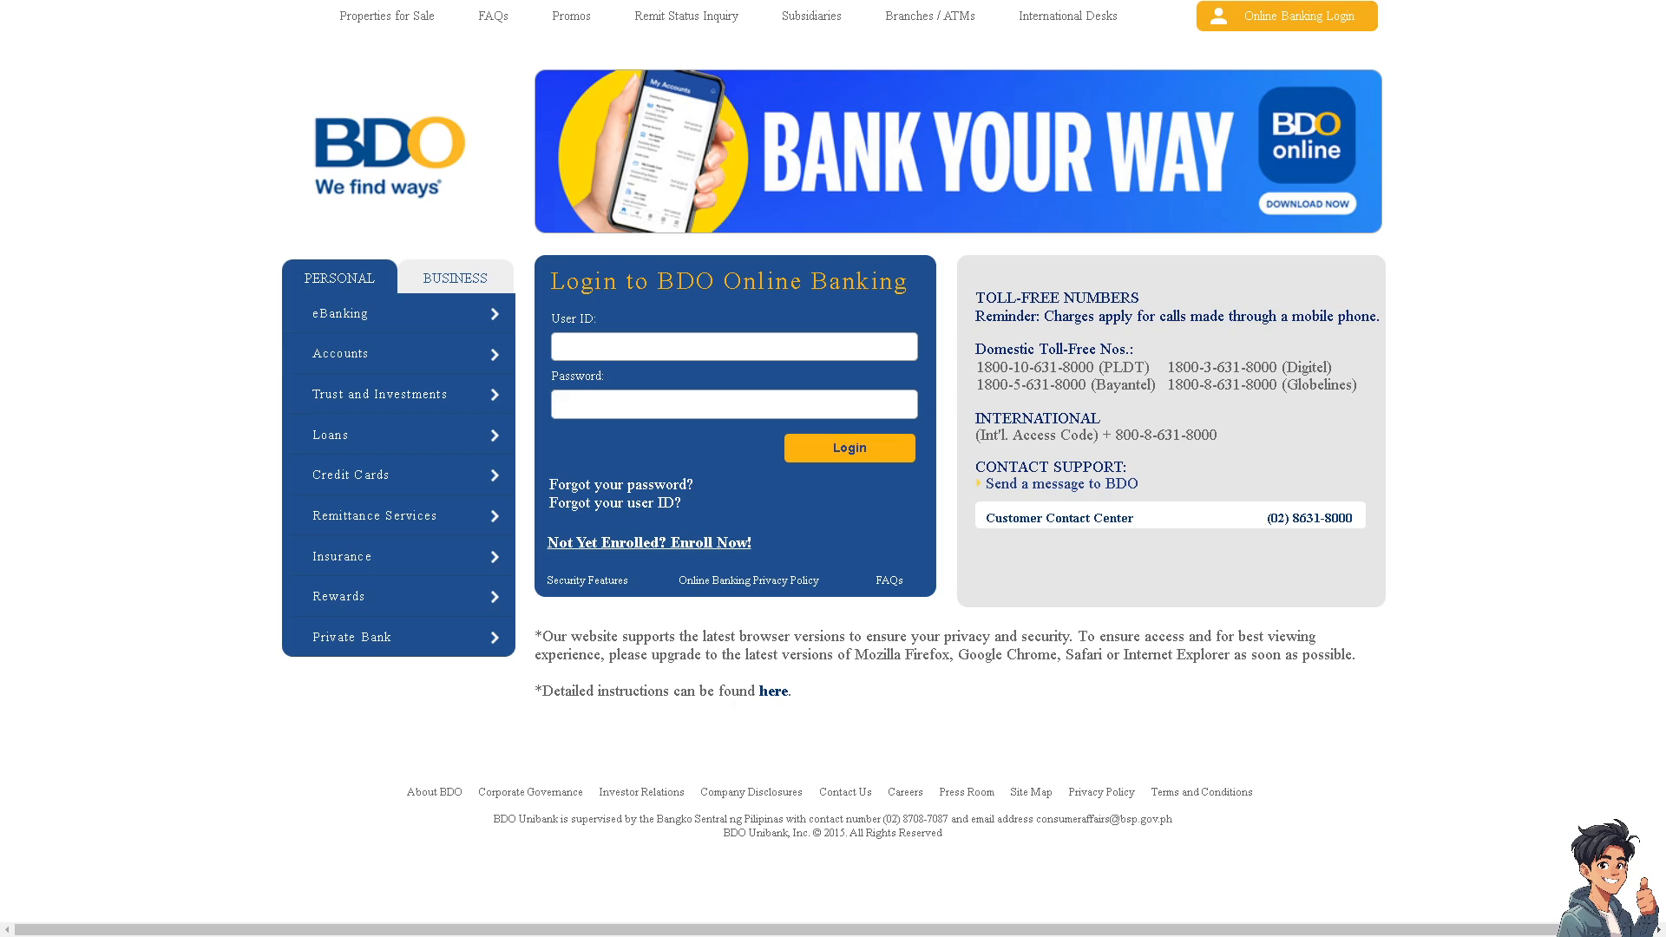
pyautogui.moveTo(1090, 522)
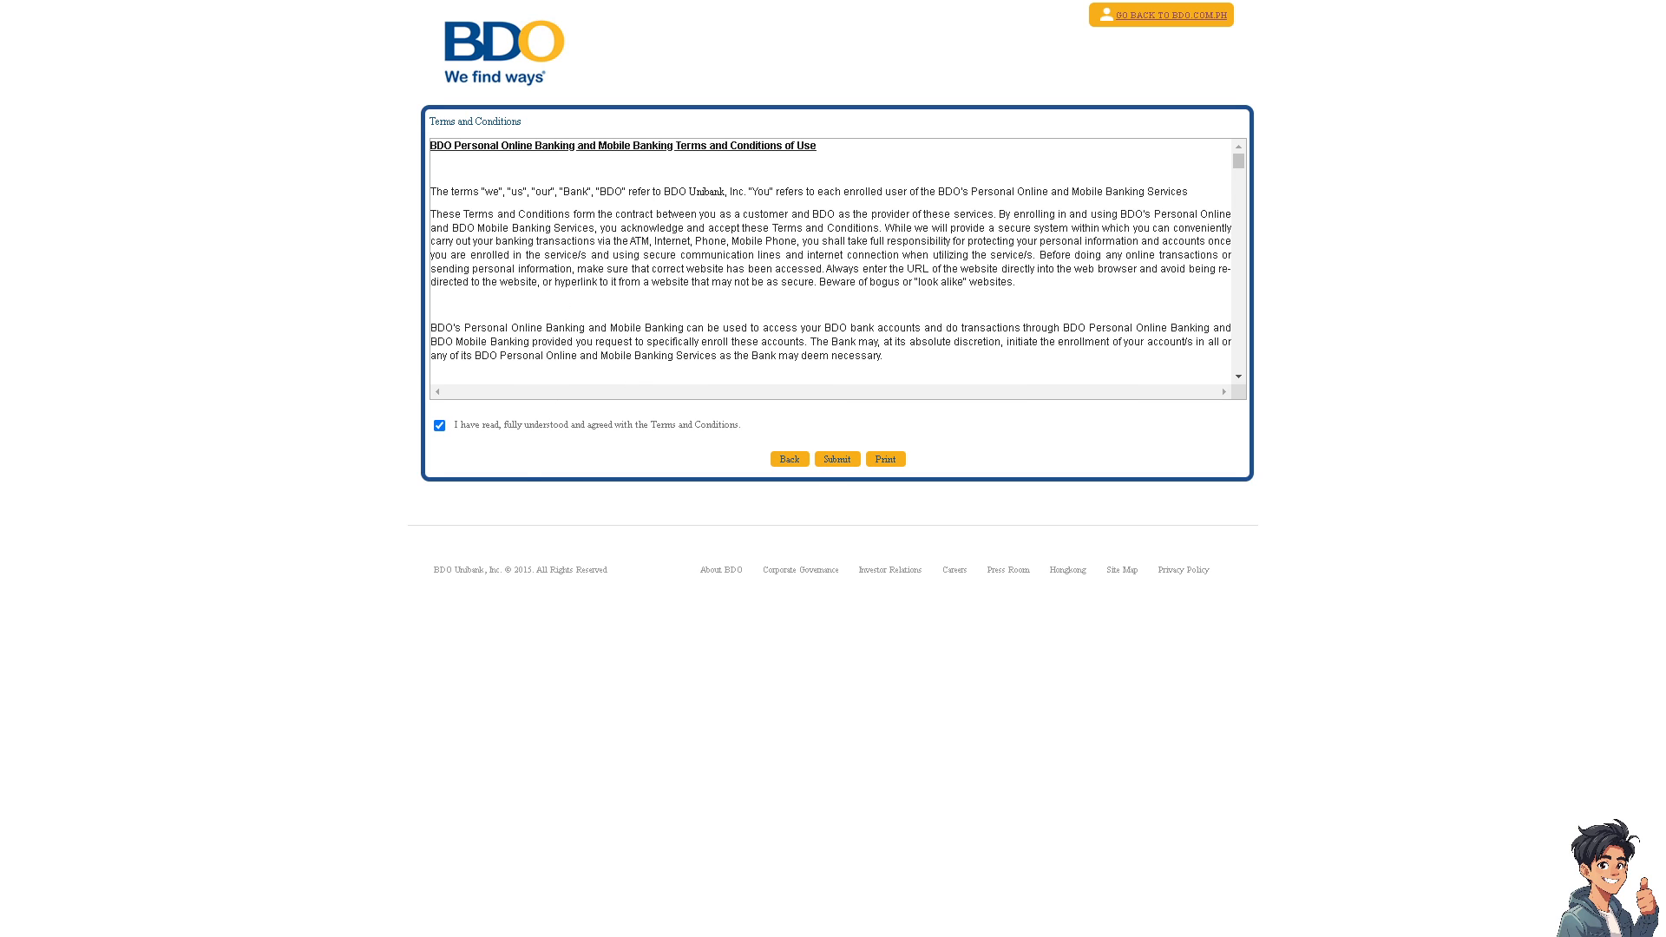
# Browse the International Banking page down to its desks, then go to Business Payment Solutions
pyautogui.click(1161, 16)
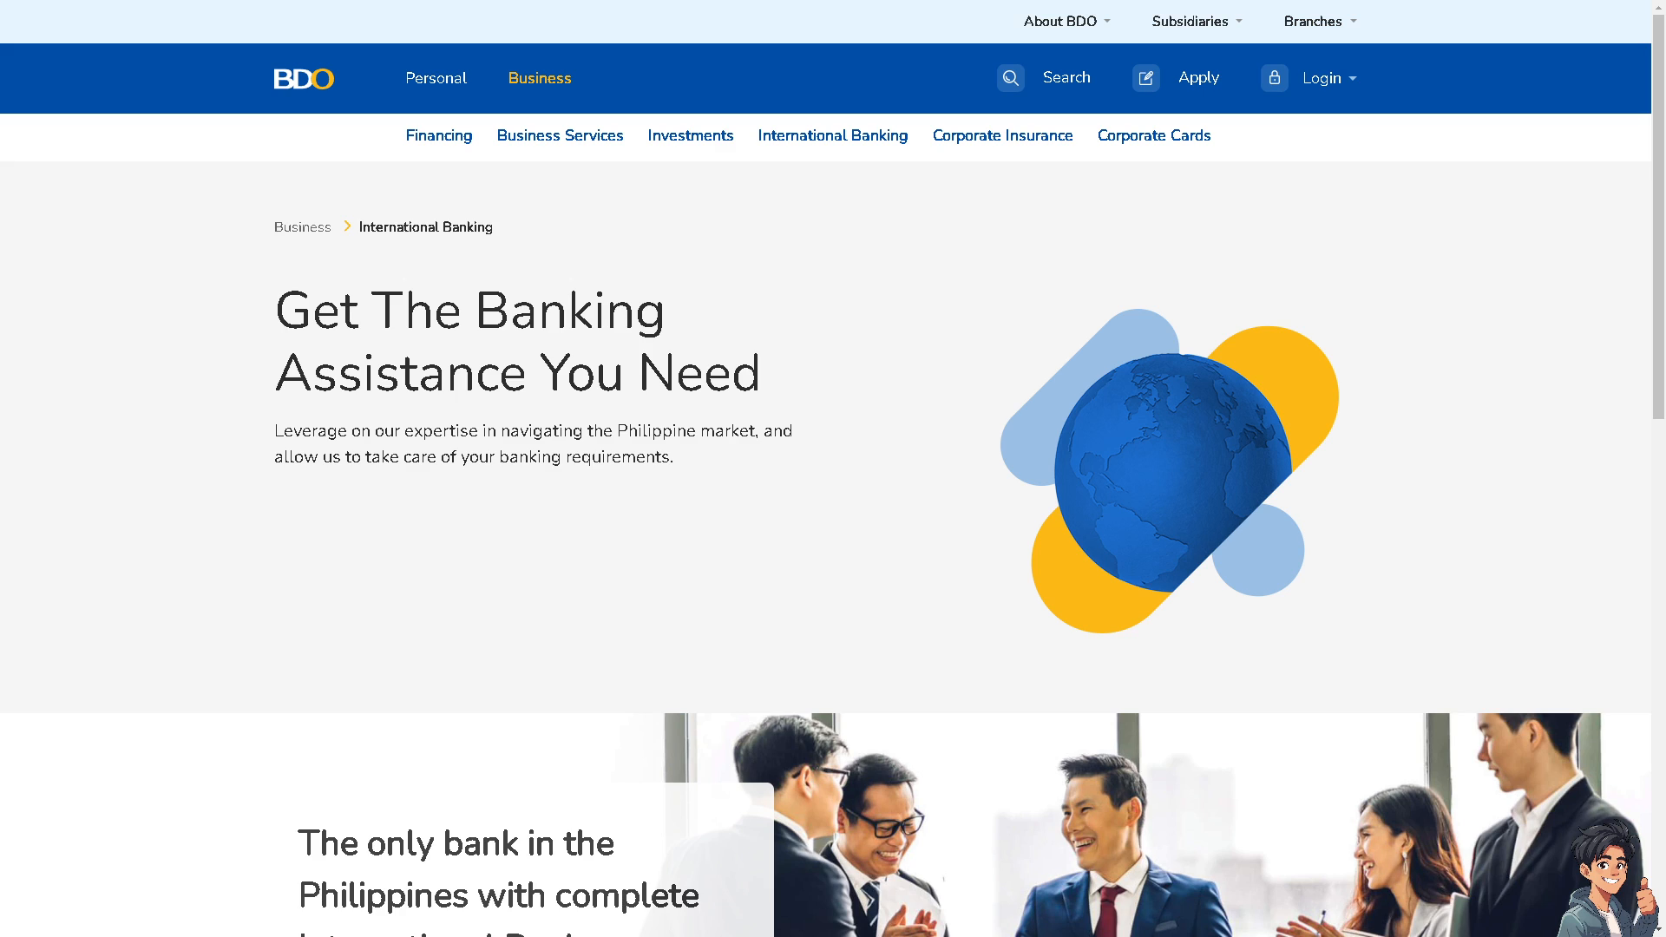
pyautogui.moveTo(850, 489)
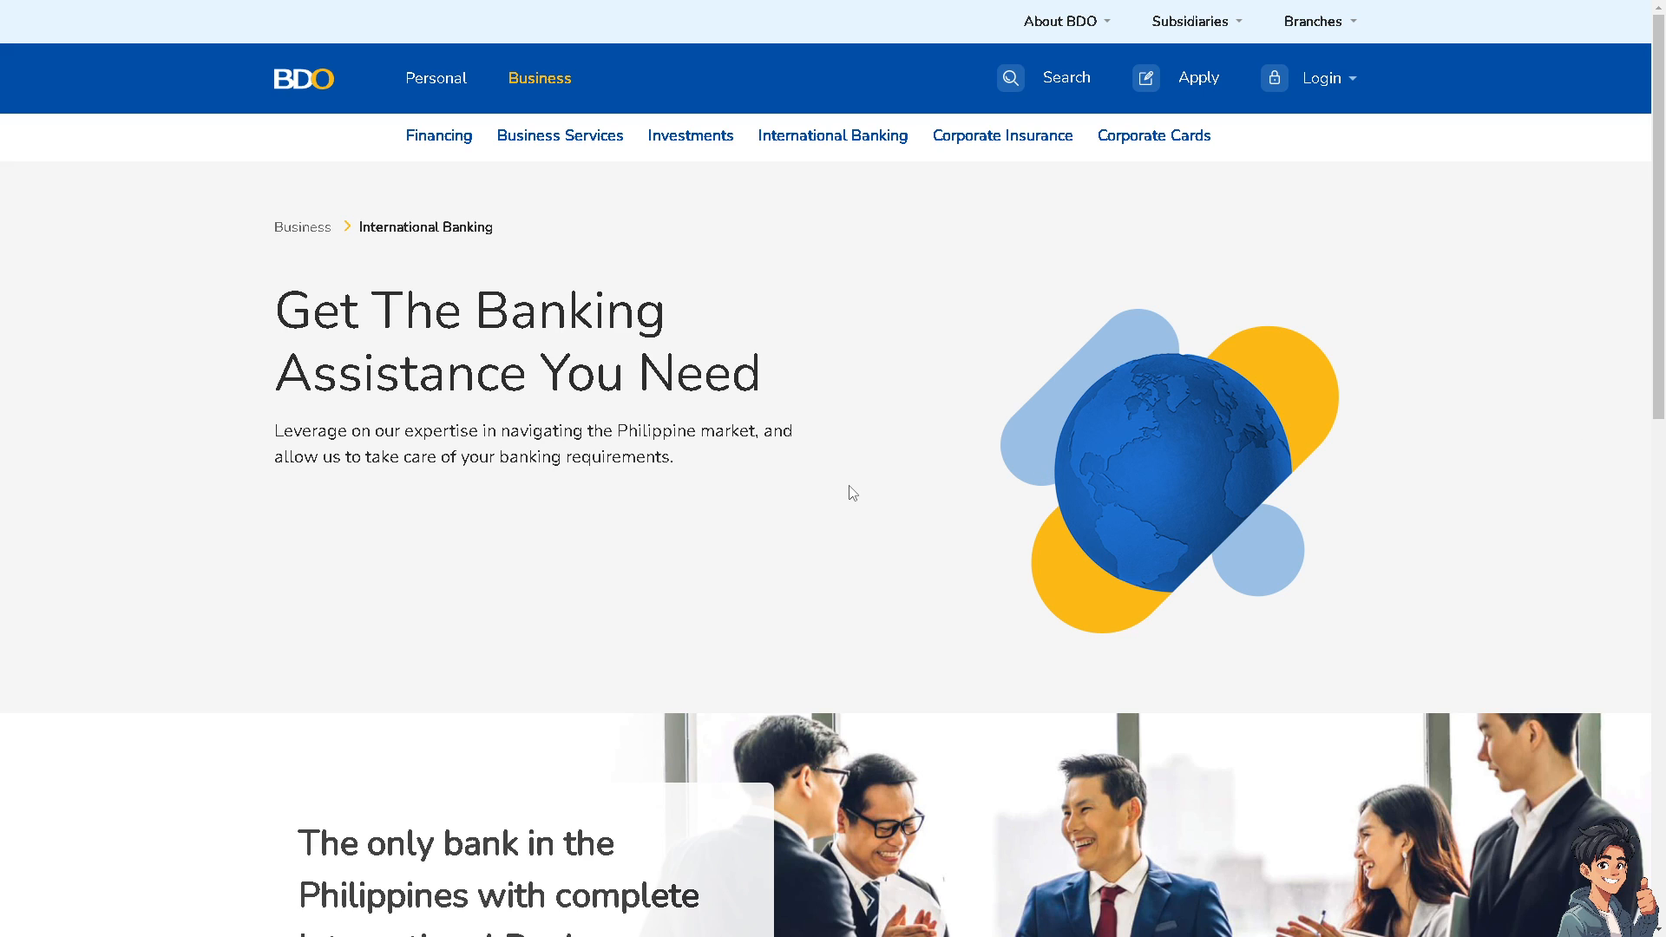
pyautogui.moveTo(831, 498)
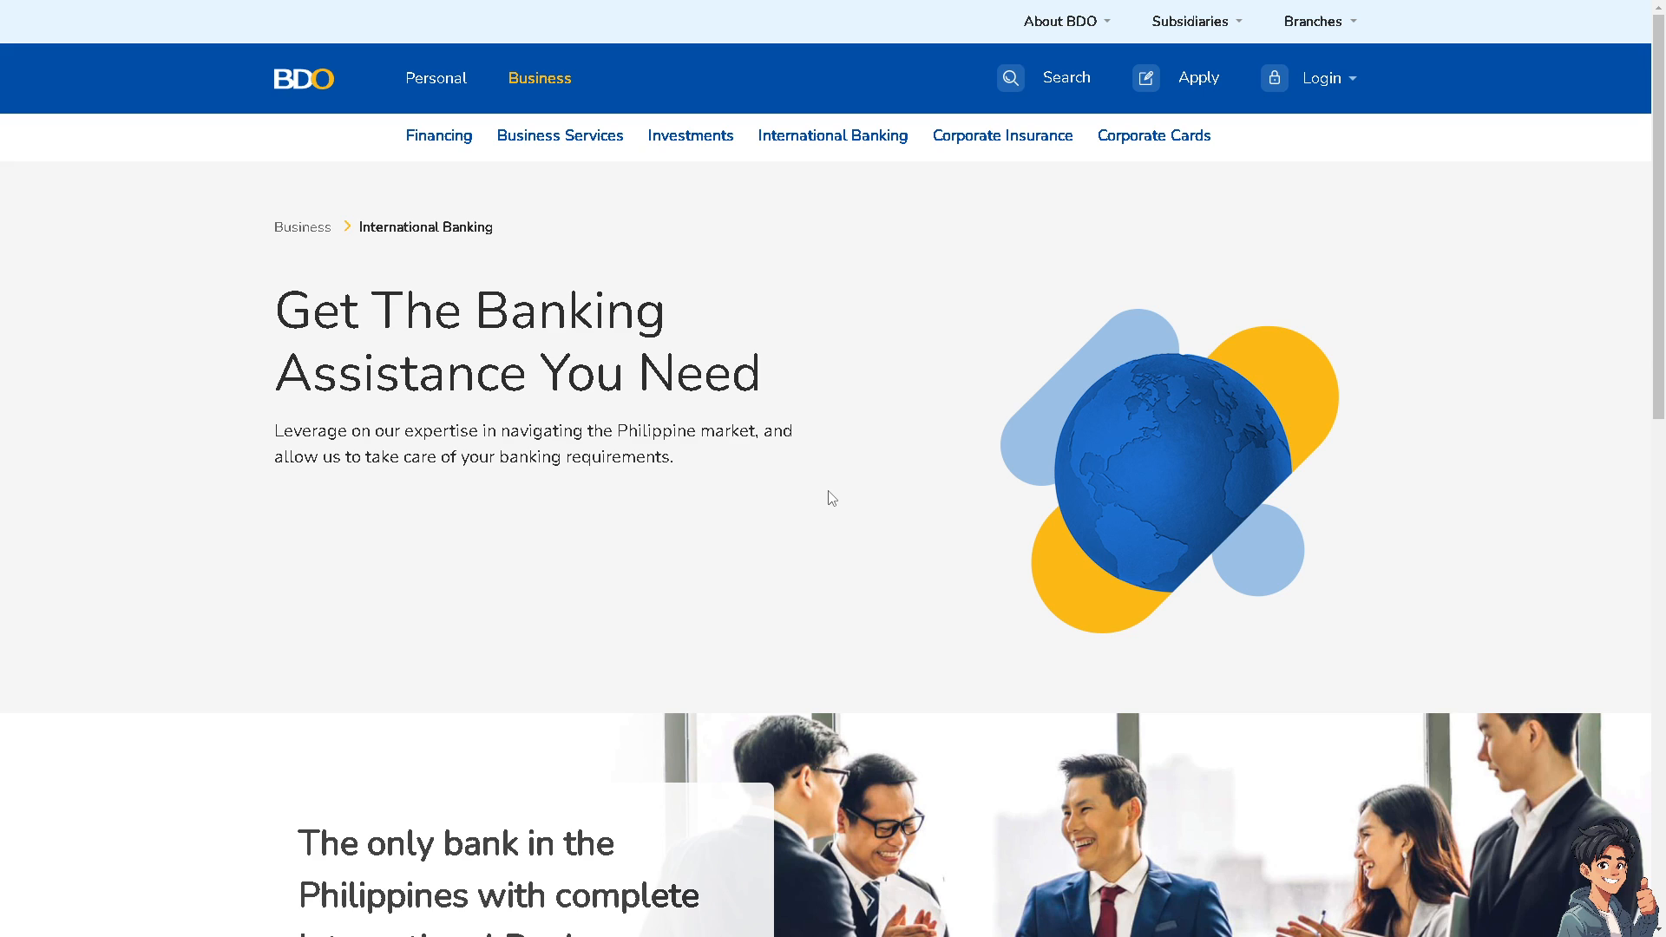
pyautogui.moveTo(797, 509)
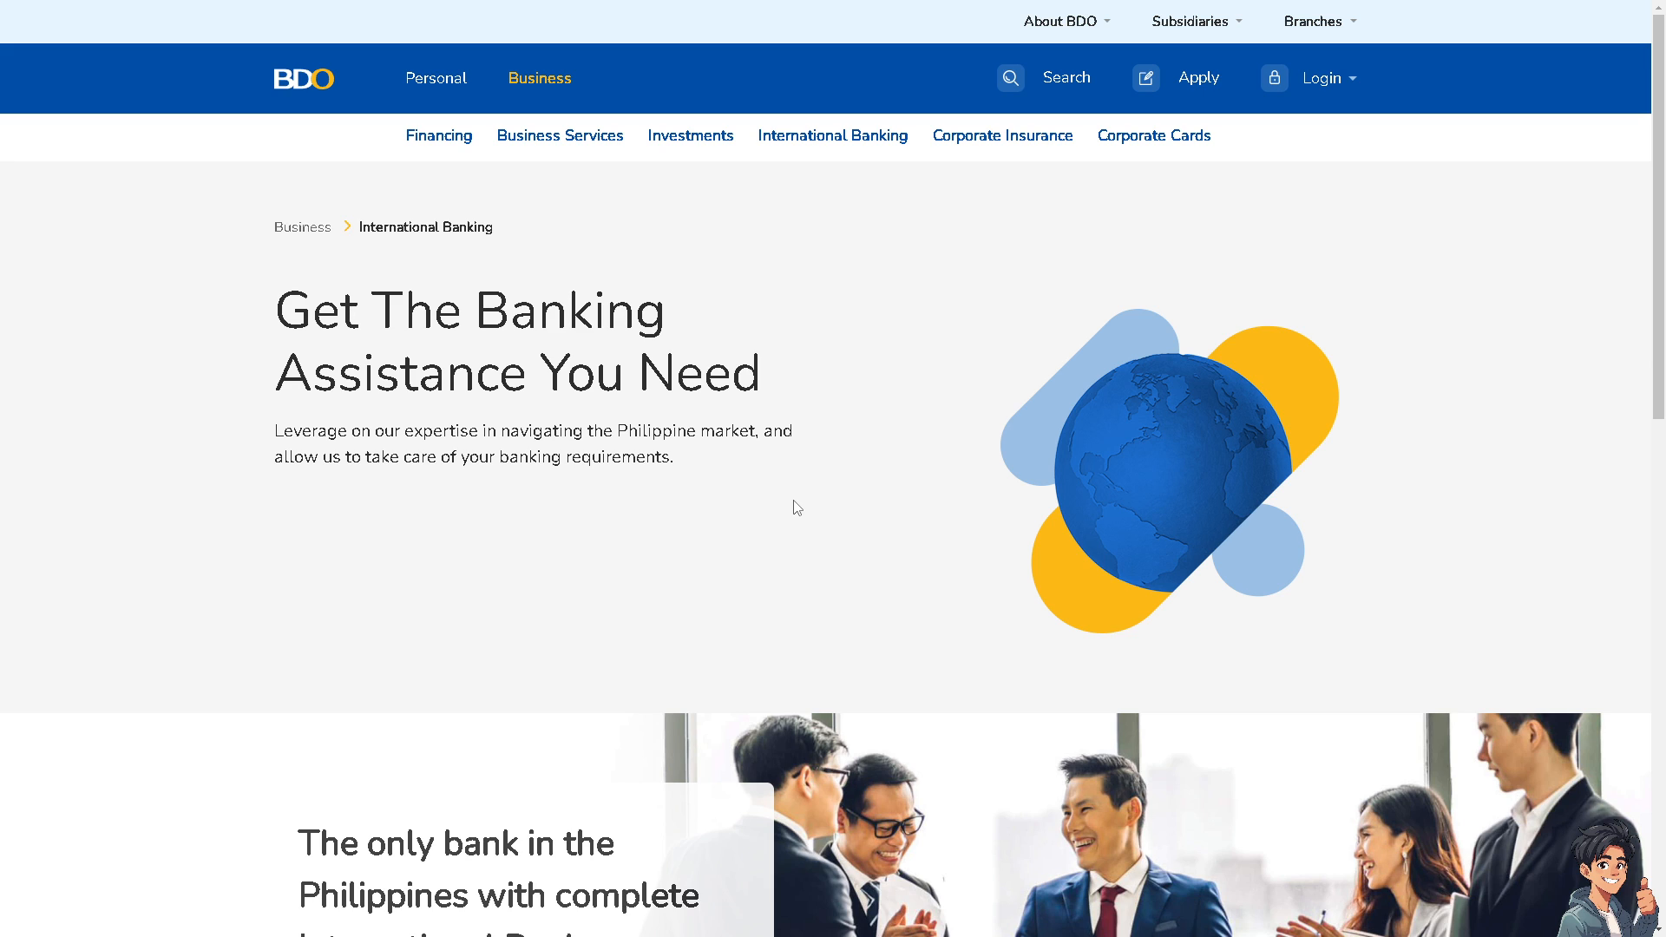
pyautogui.scroll(-3)
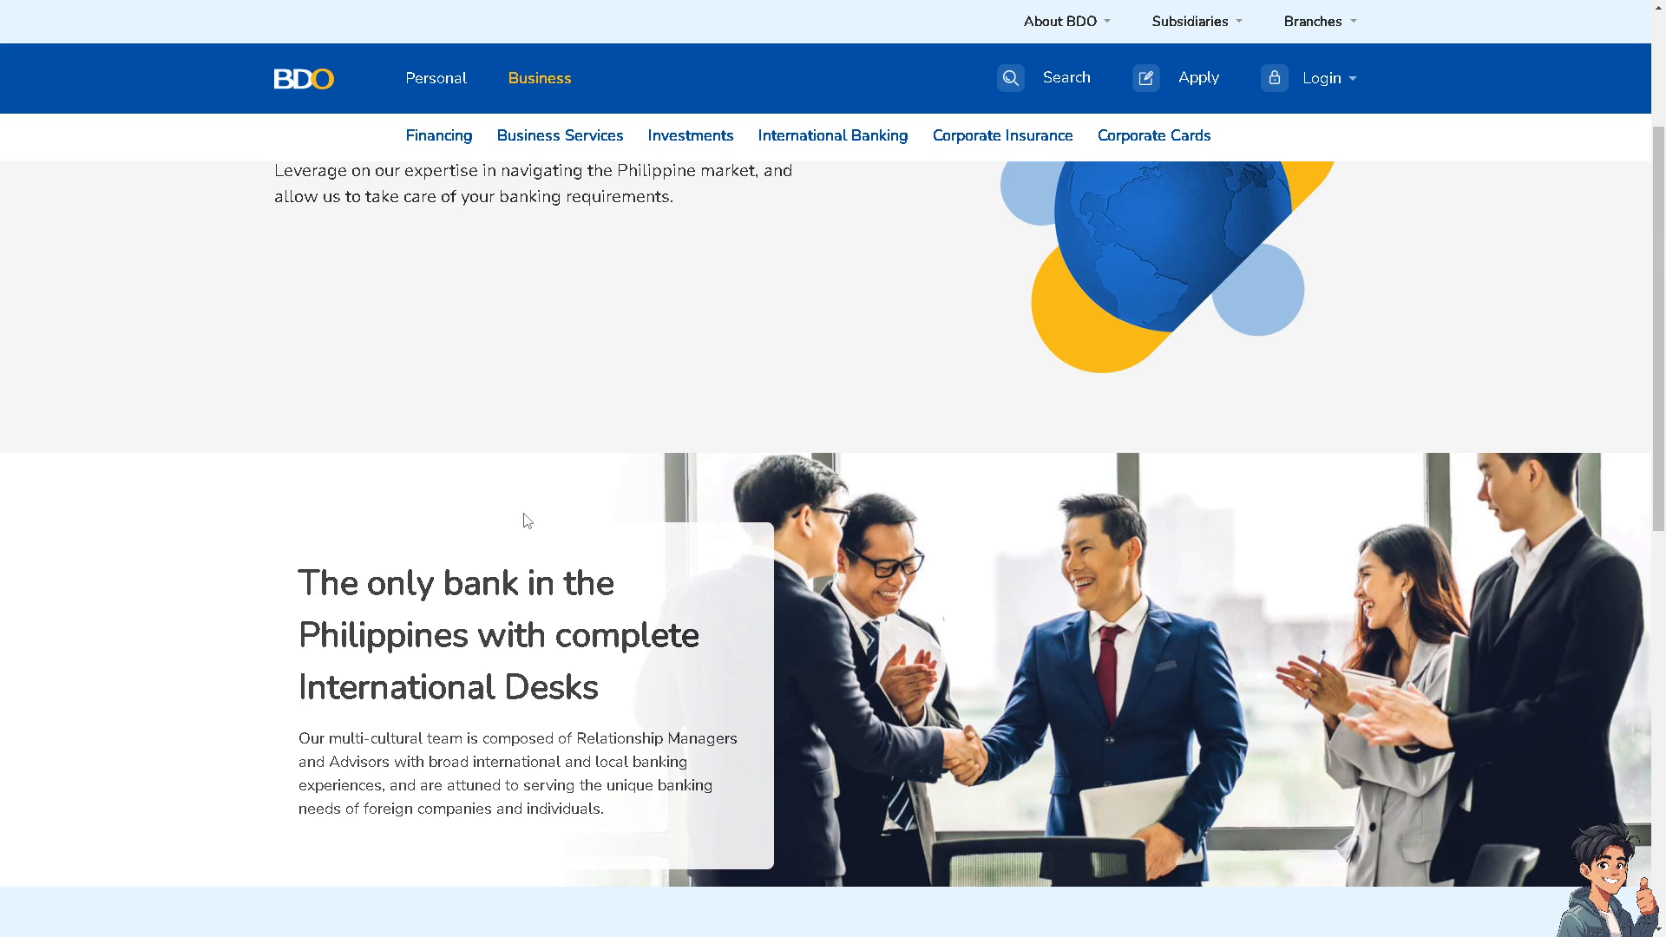
pyautogui.scroll(-3)
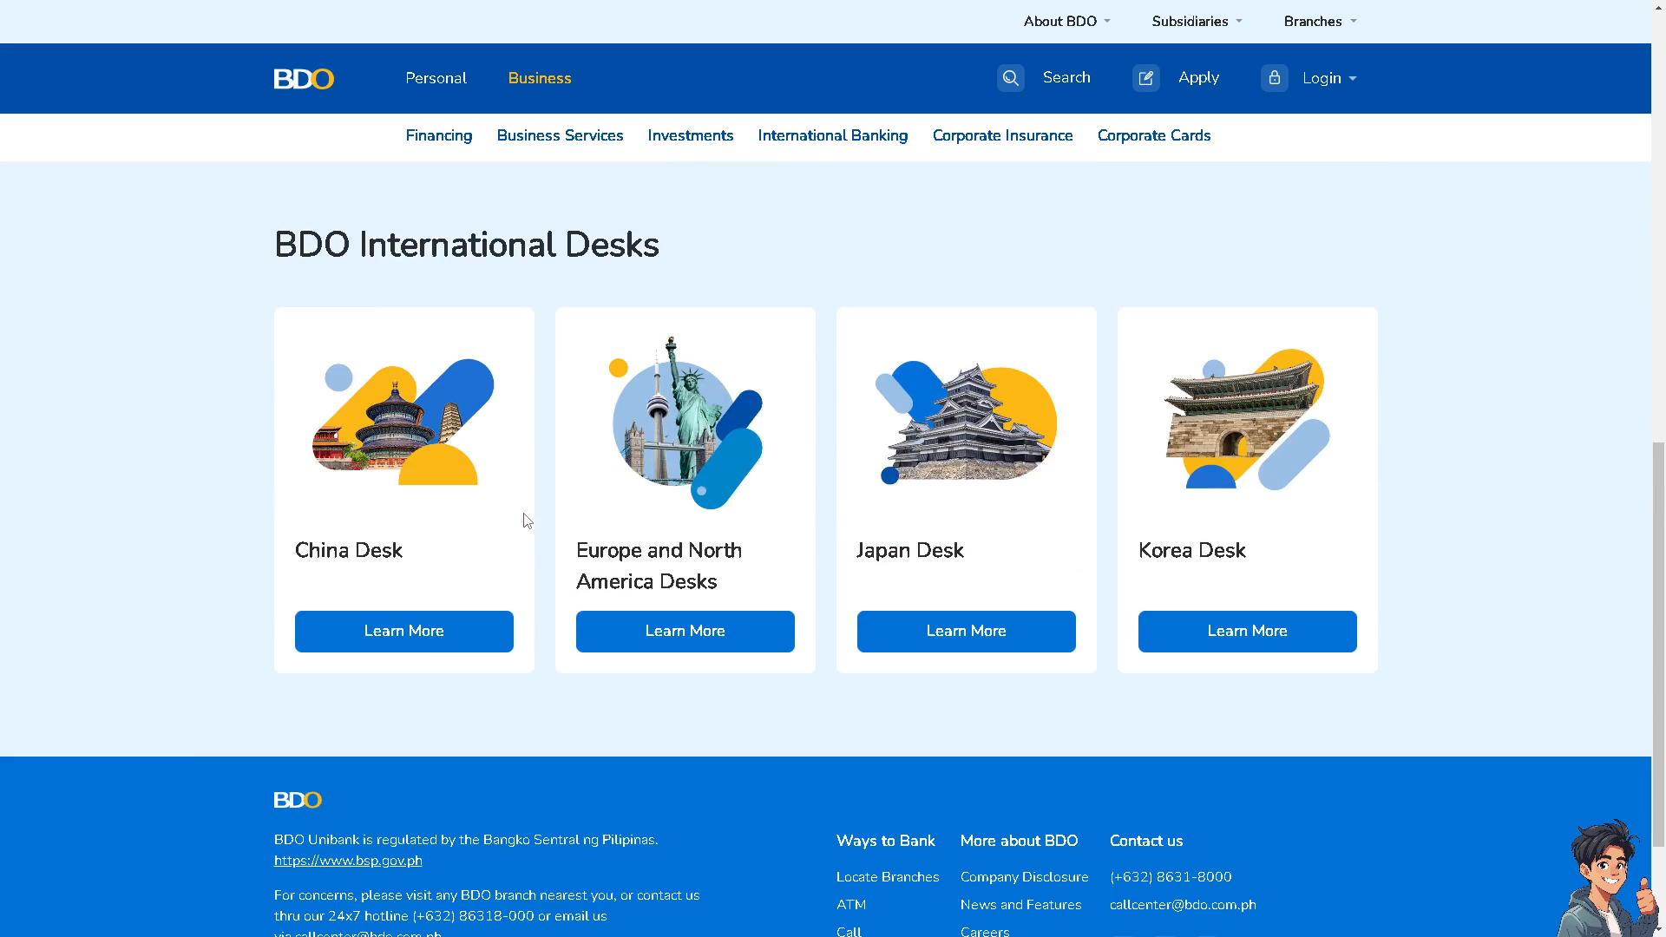
pyautogui.click(833, 135)
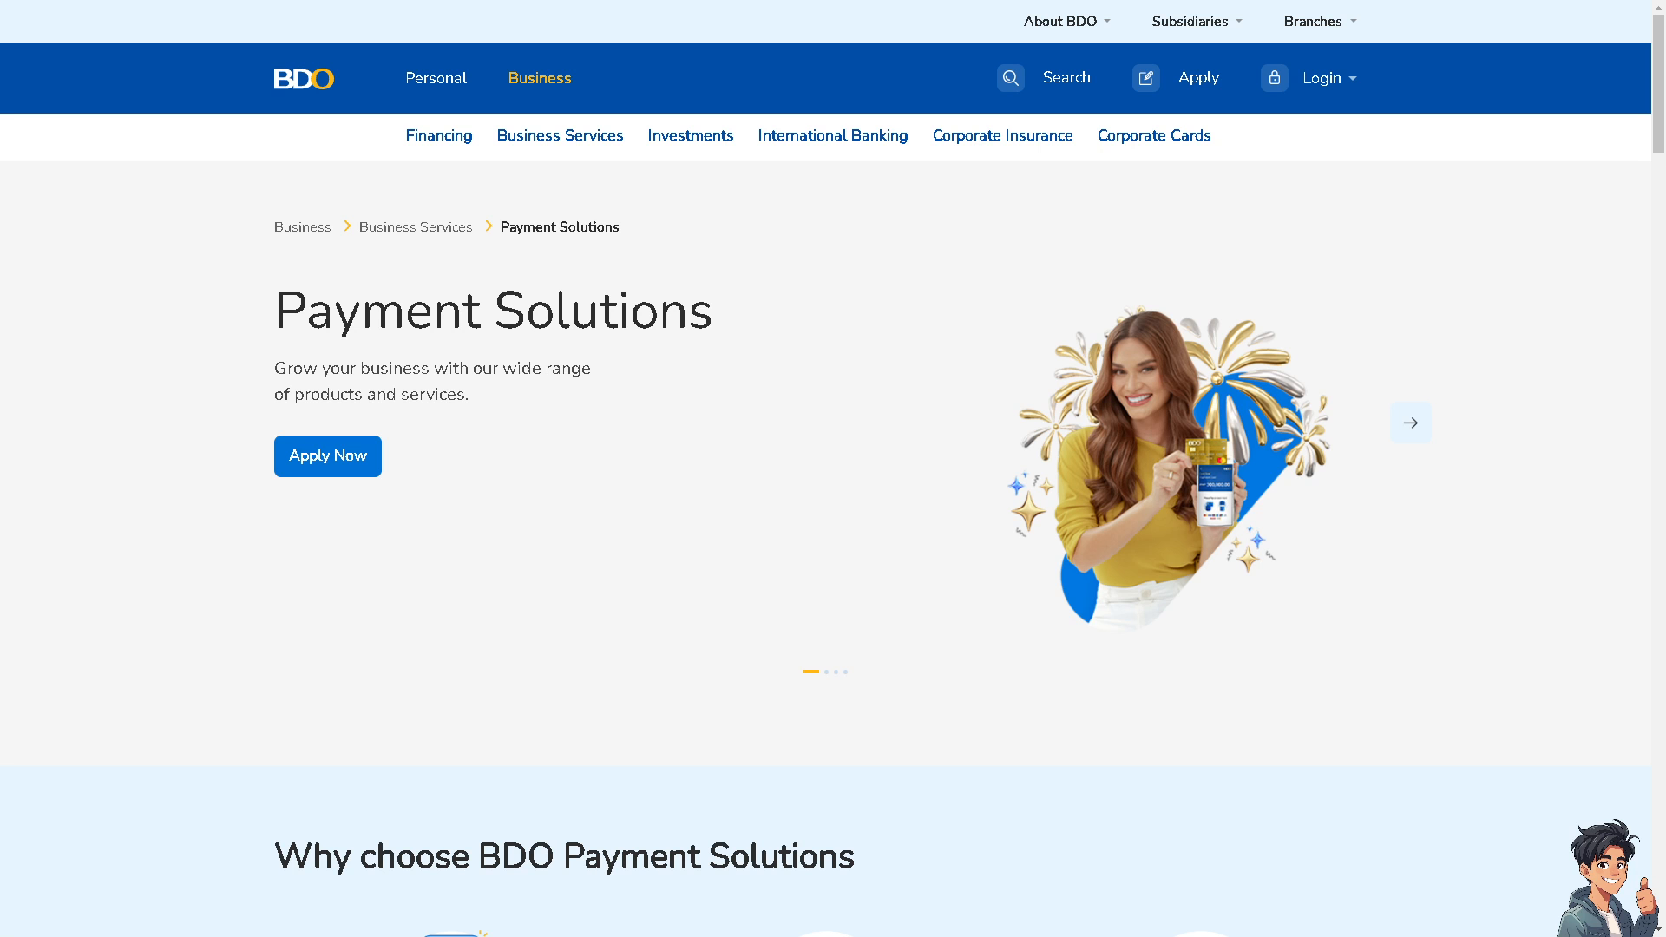
# Advance the banner through the Digital and Physical Payment Solutions slides to the merchant partner slide
pyautogui.click(1409, 422)
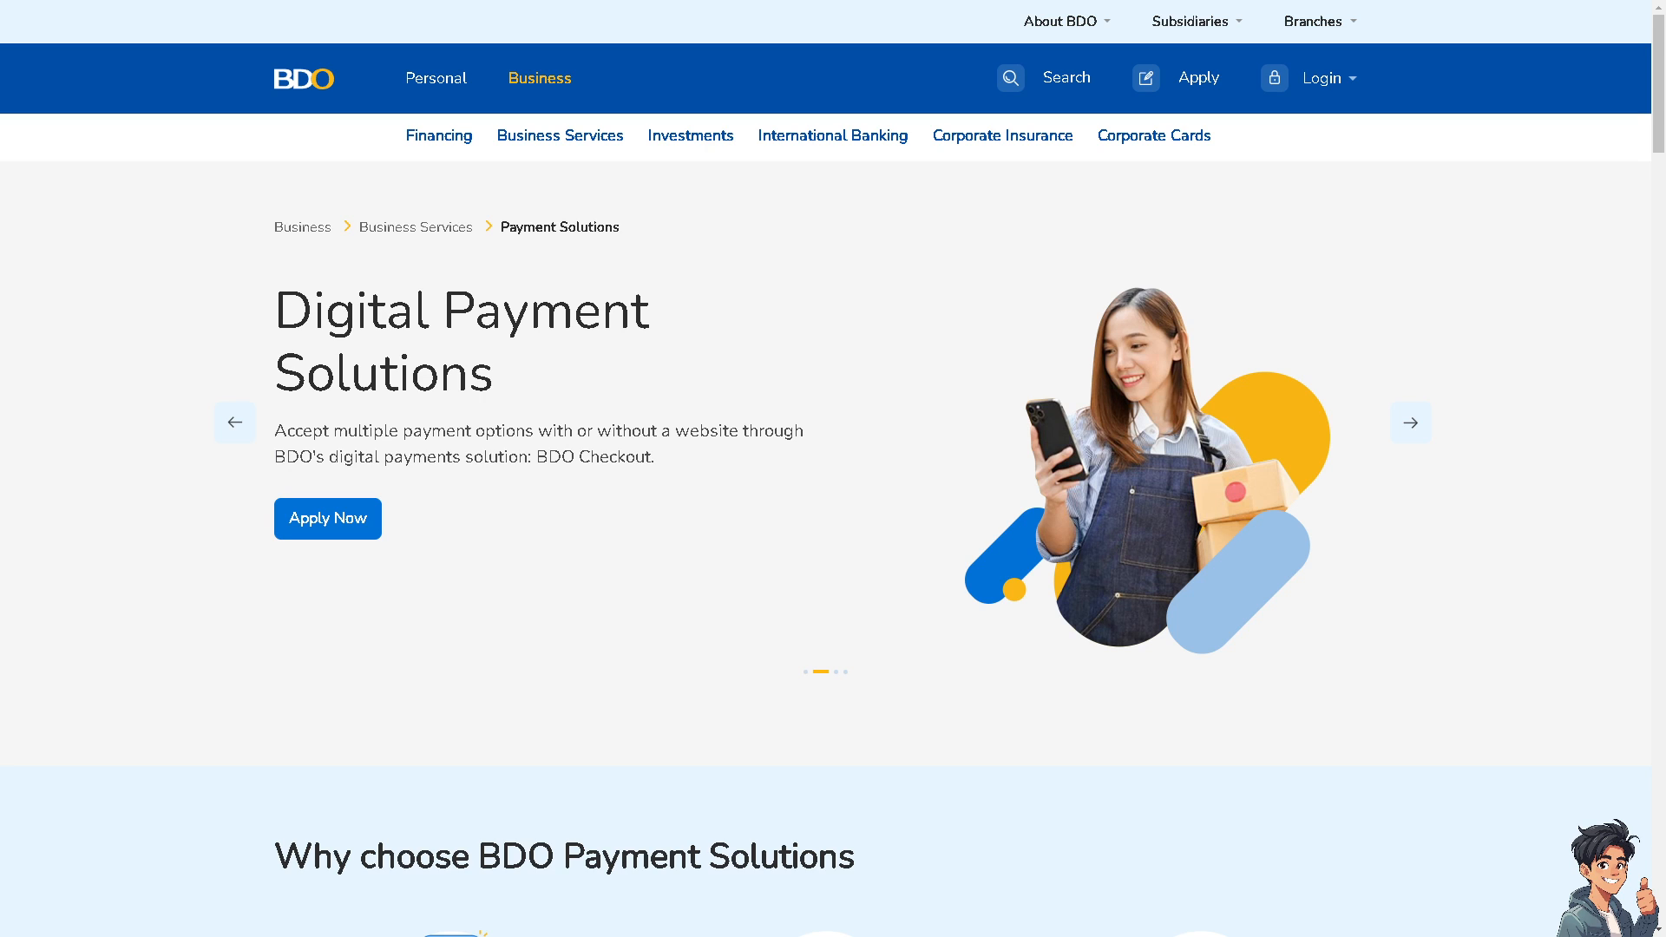
pyautogui.click(1409, 422)
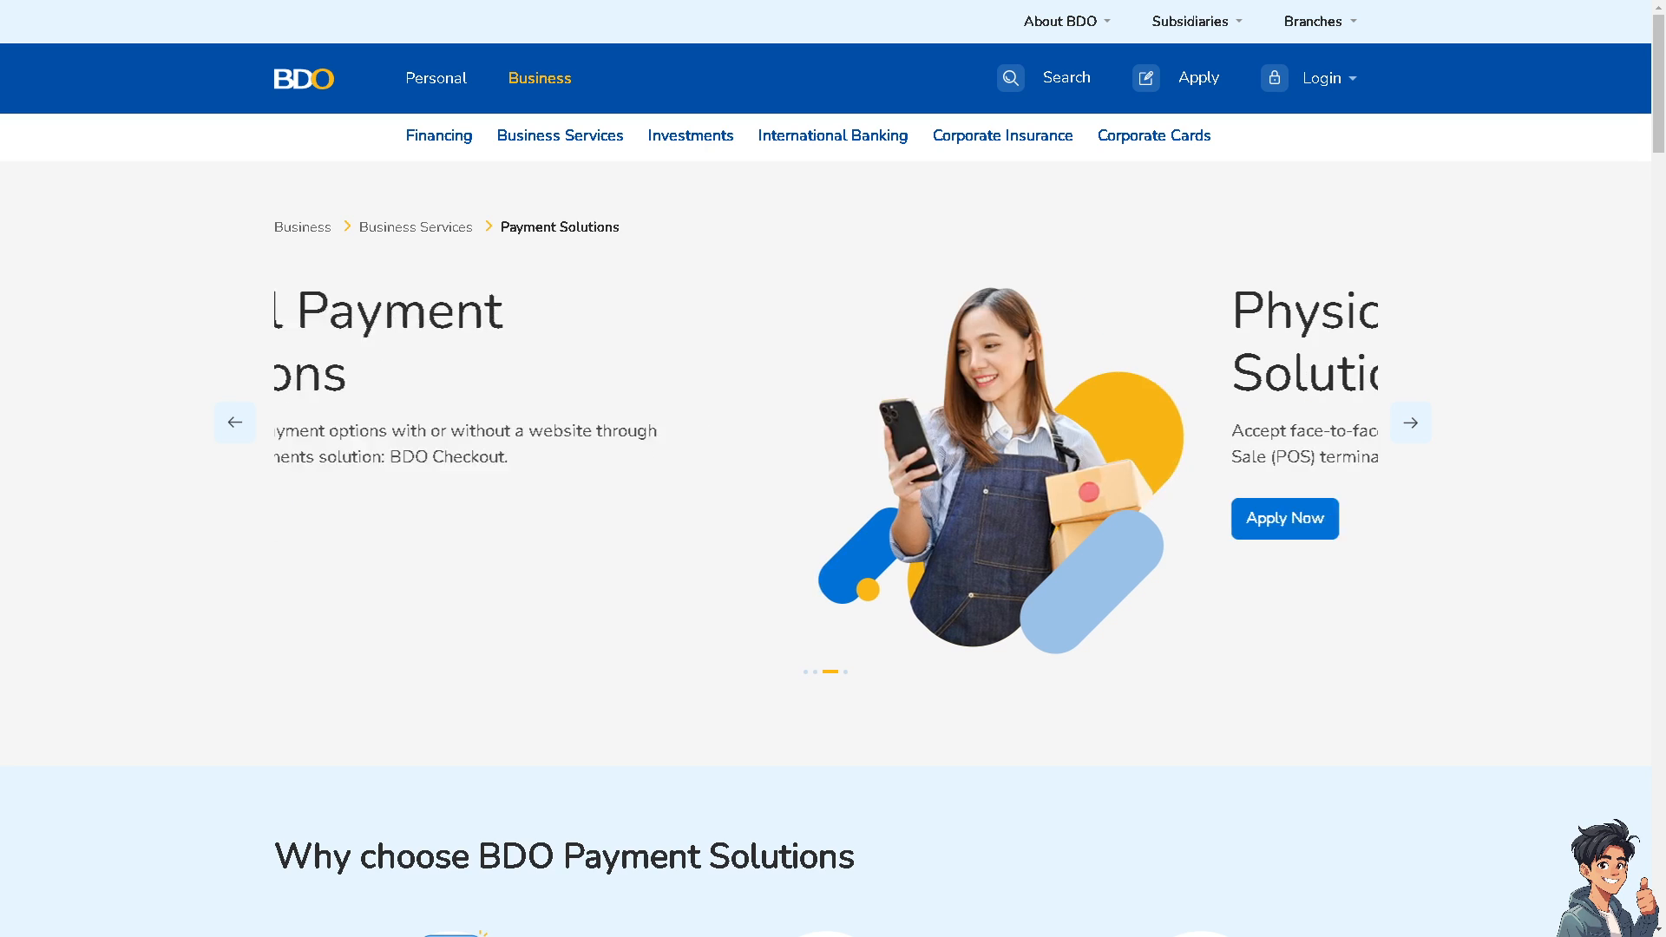
pyautogui.click(1410, 422)
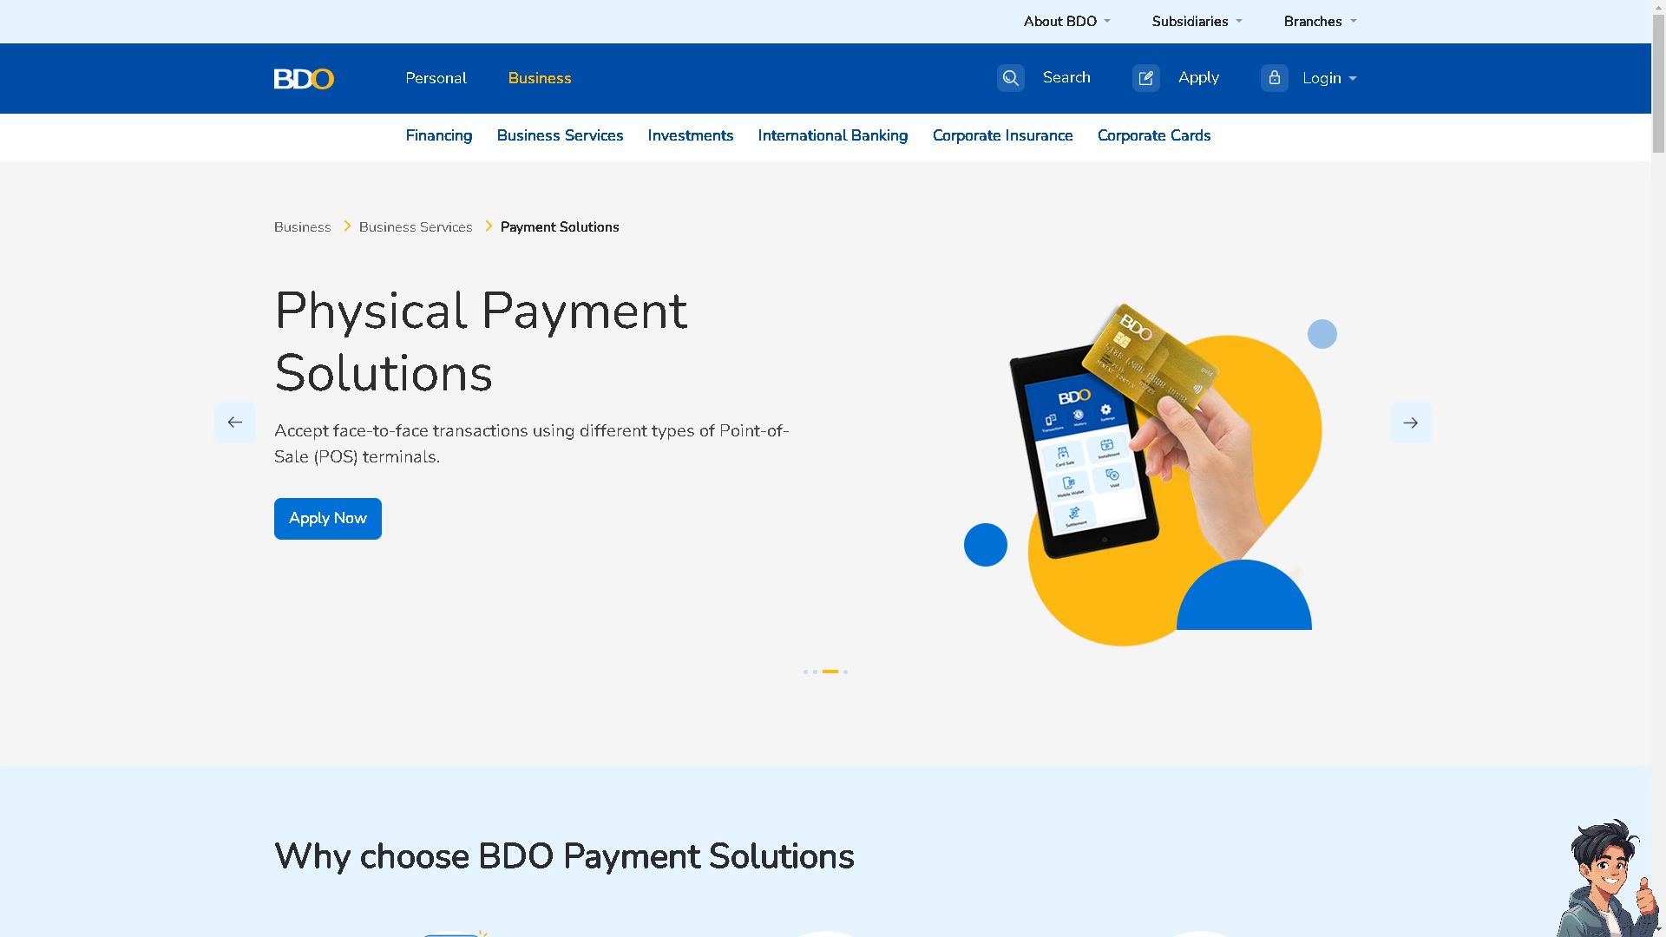
pyautogui.click(1409, 421)
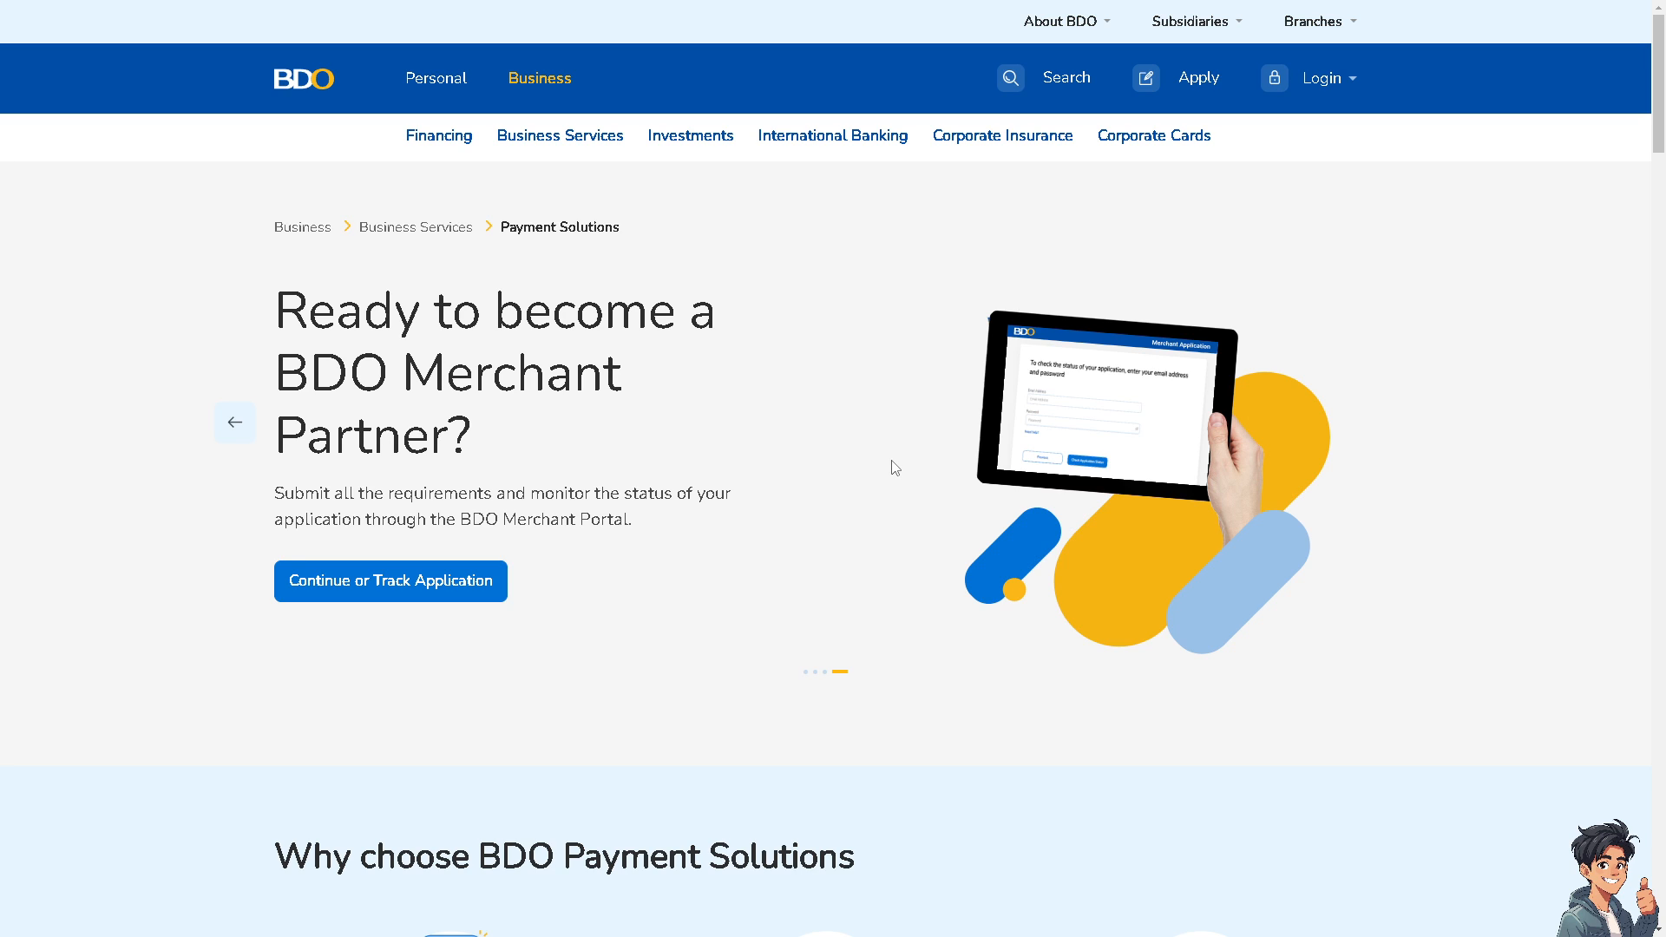
pyautogui.moveTo(3, 447)
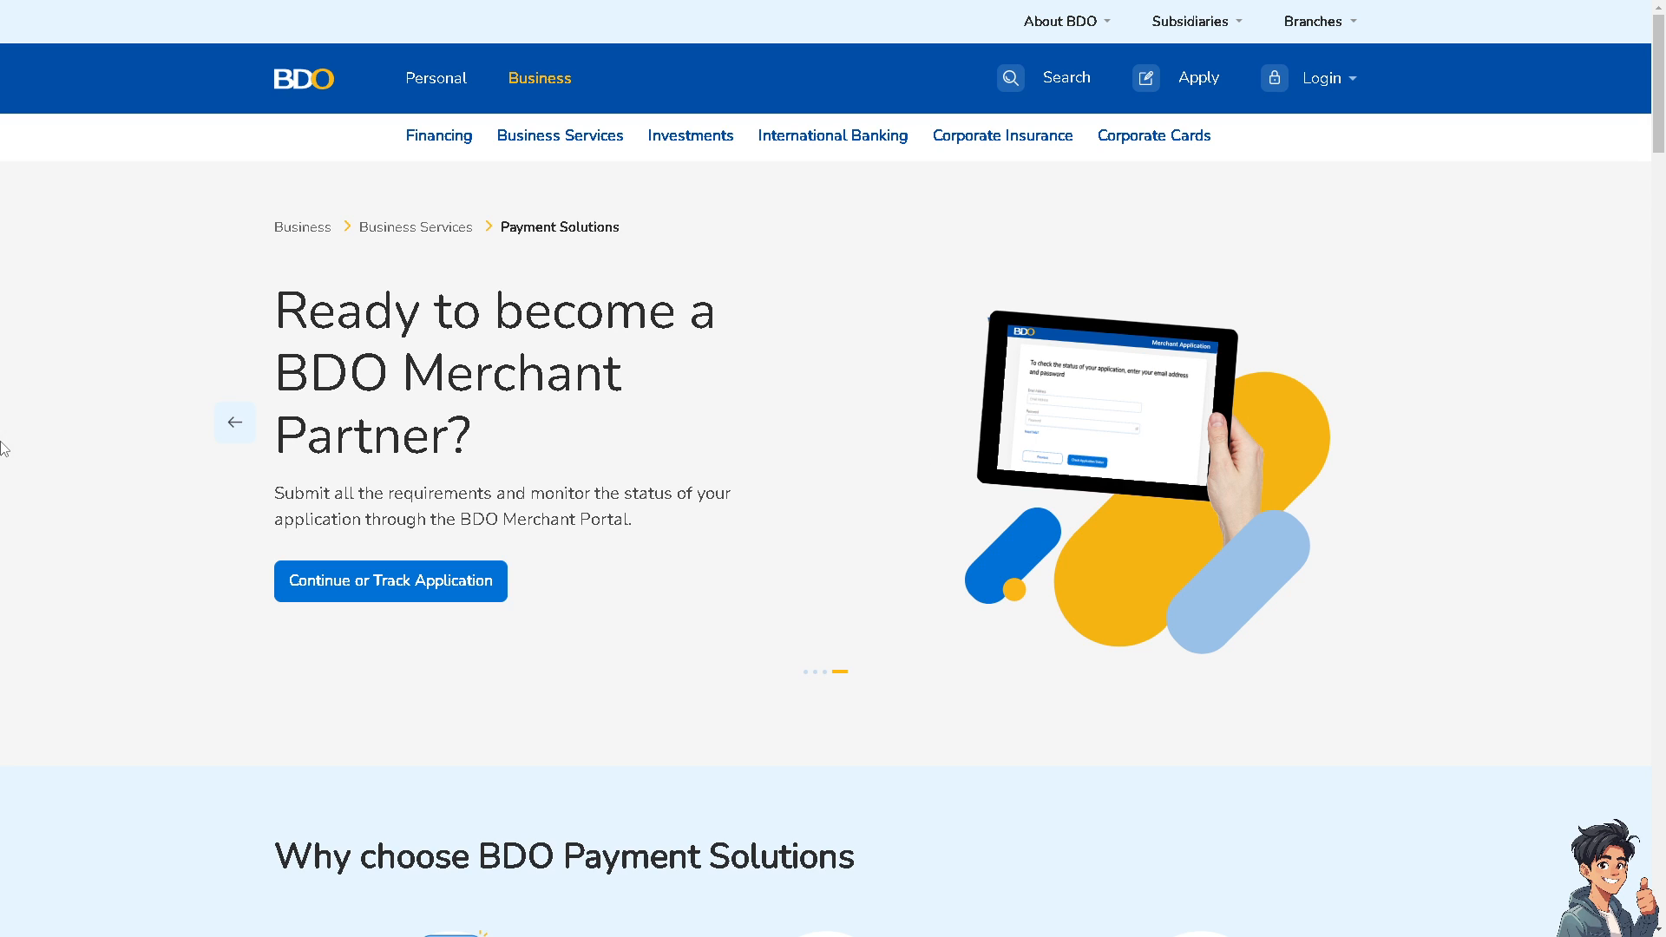
# Scroll down to the 'Why choose BDO Payment Solutions' benefits section
pyautogui.scroll(-3)
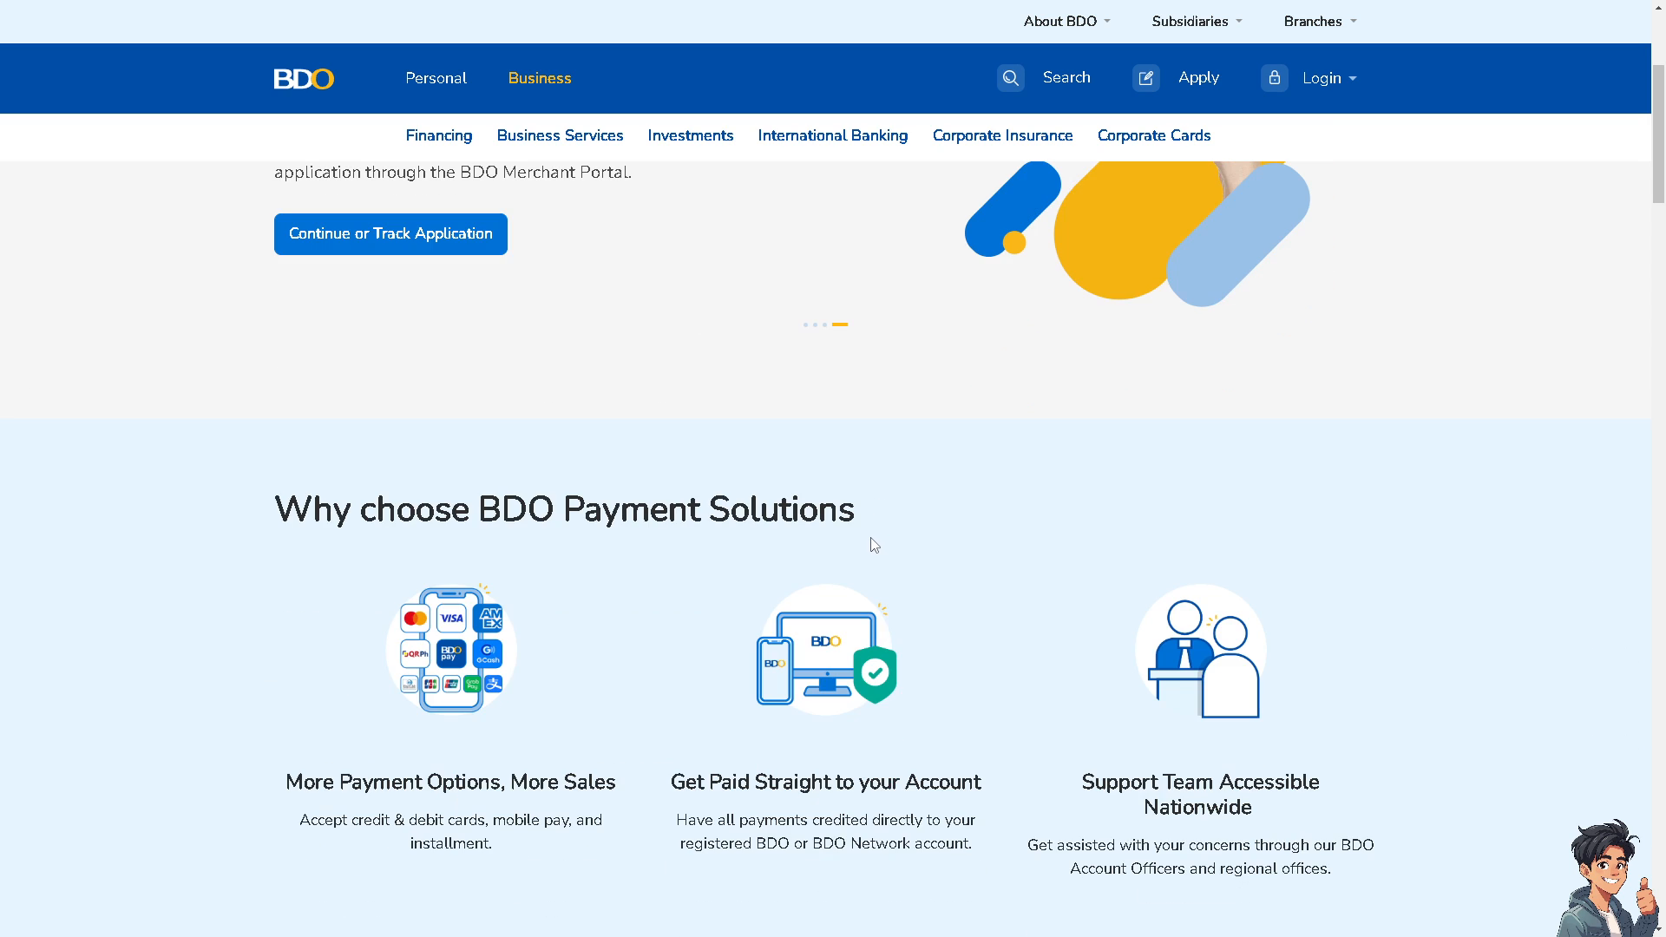
pyautogui.scroll(-3)
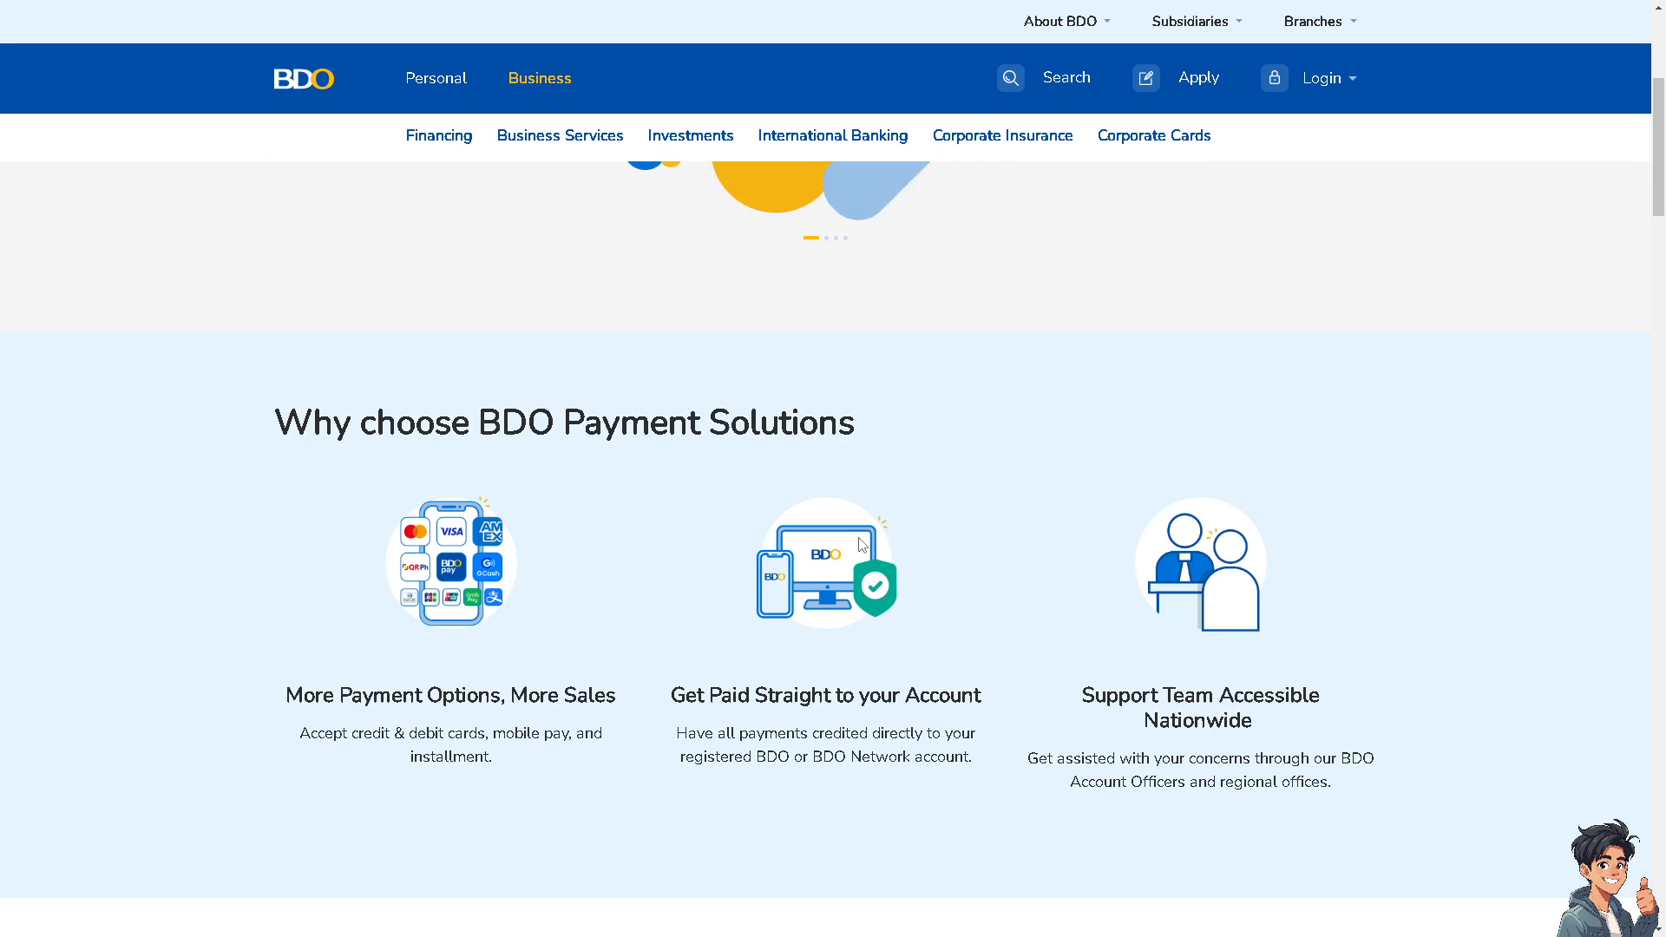
pyautogui.scroll(-3)
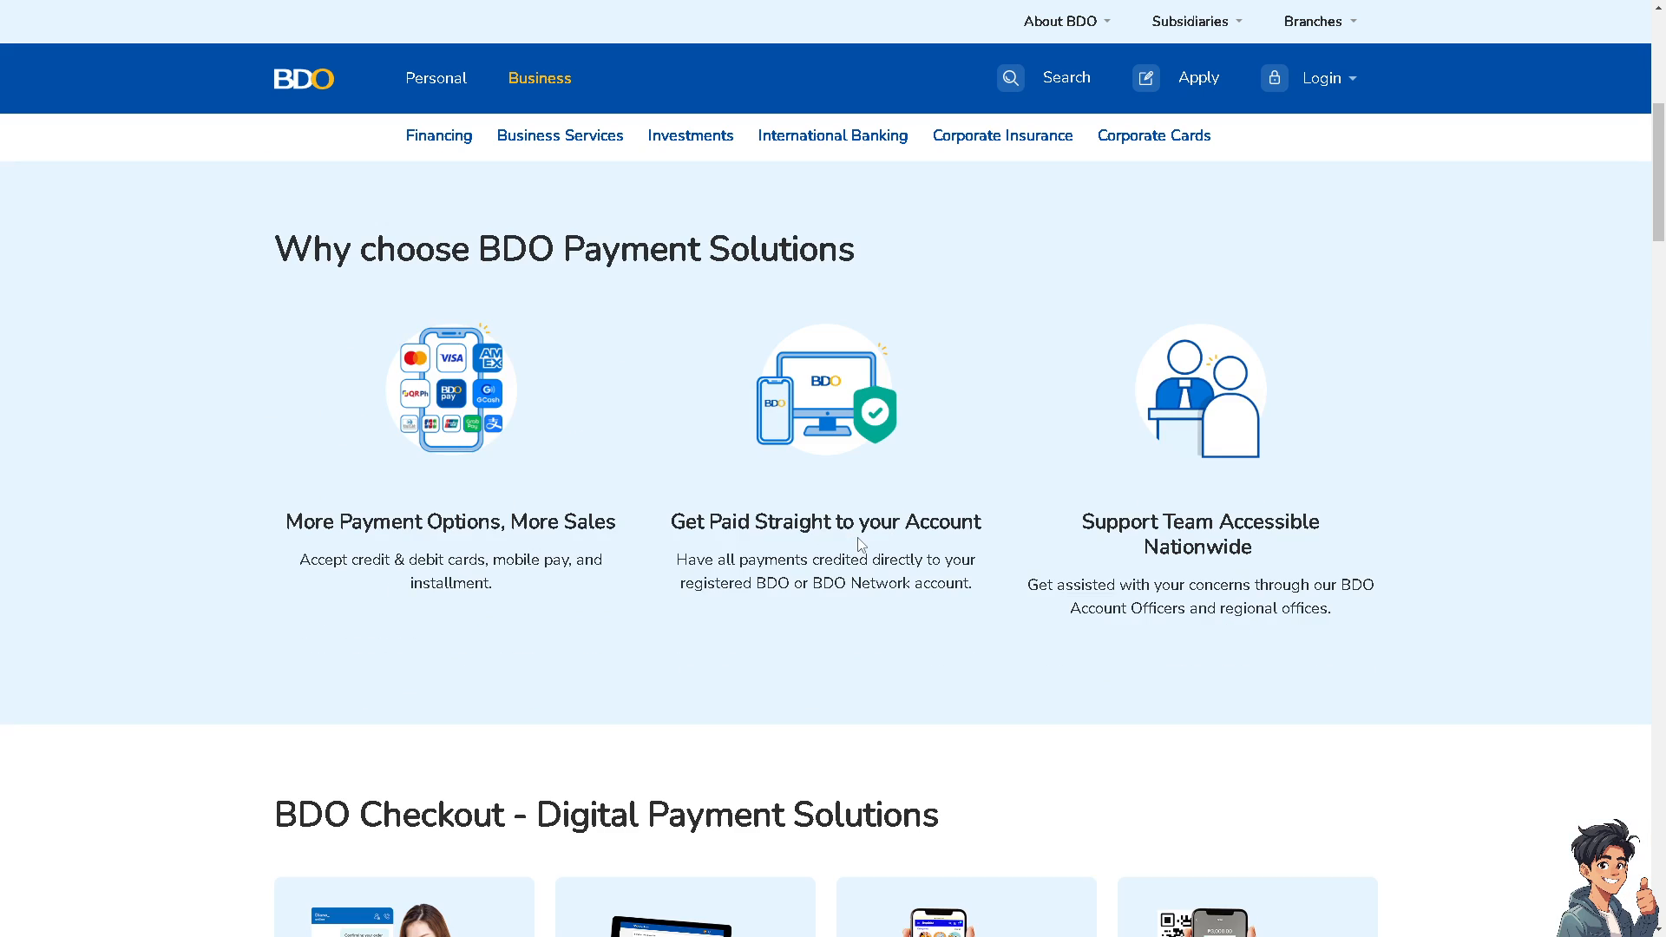
pyautogui.moveTo(861, 545)
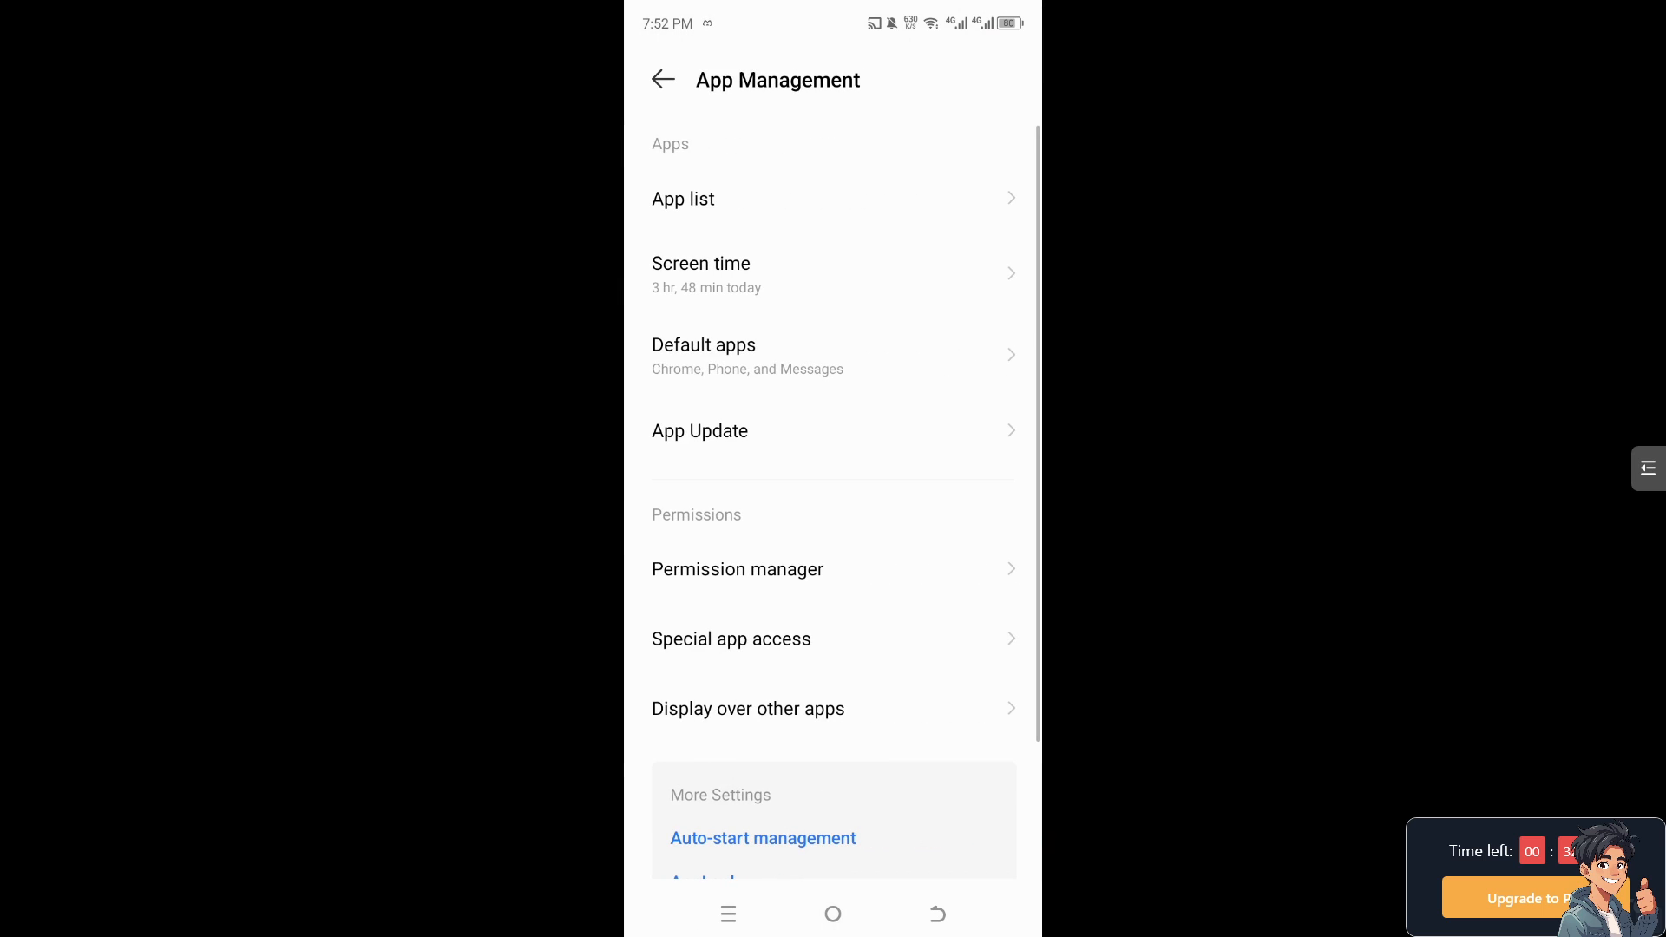
# Find BDO Online in the app list via 'bdo' and show its Storage page (104 MB, no cache)
pyautogui.click(684, 198)
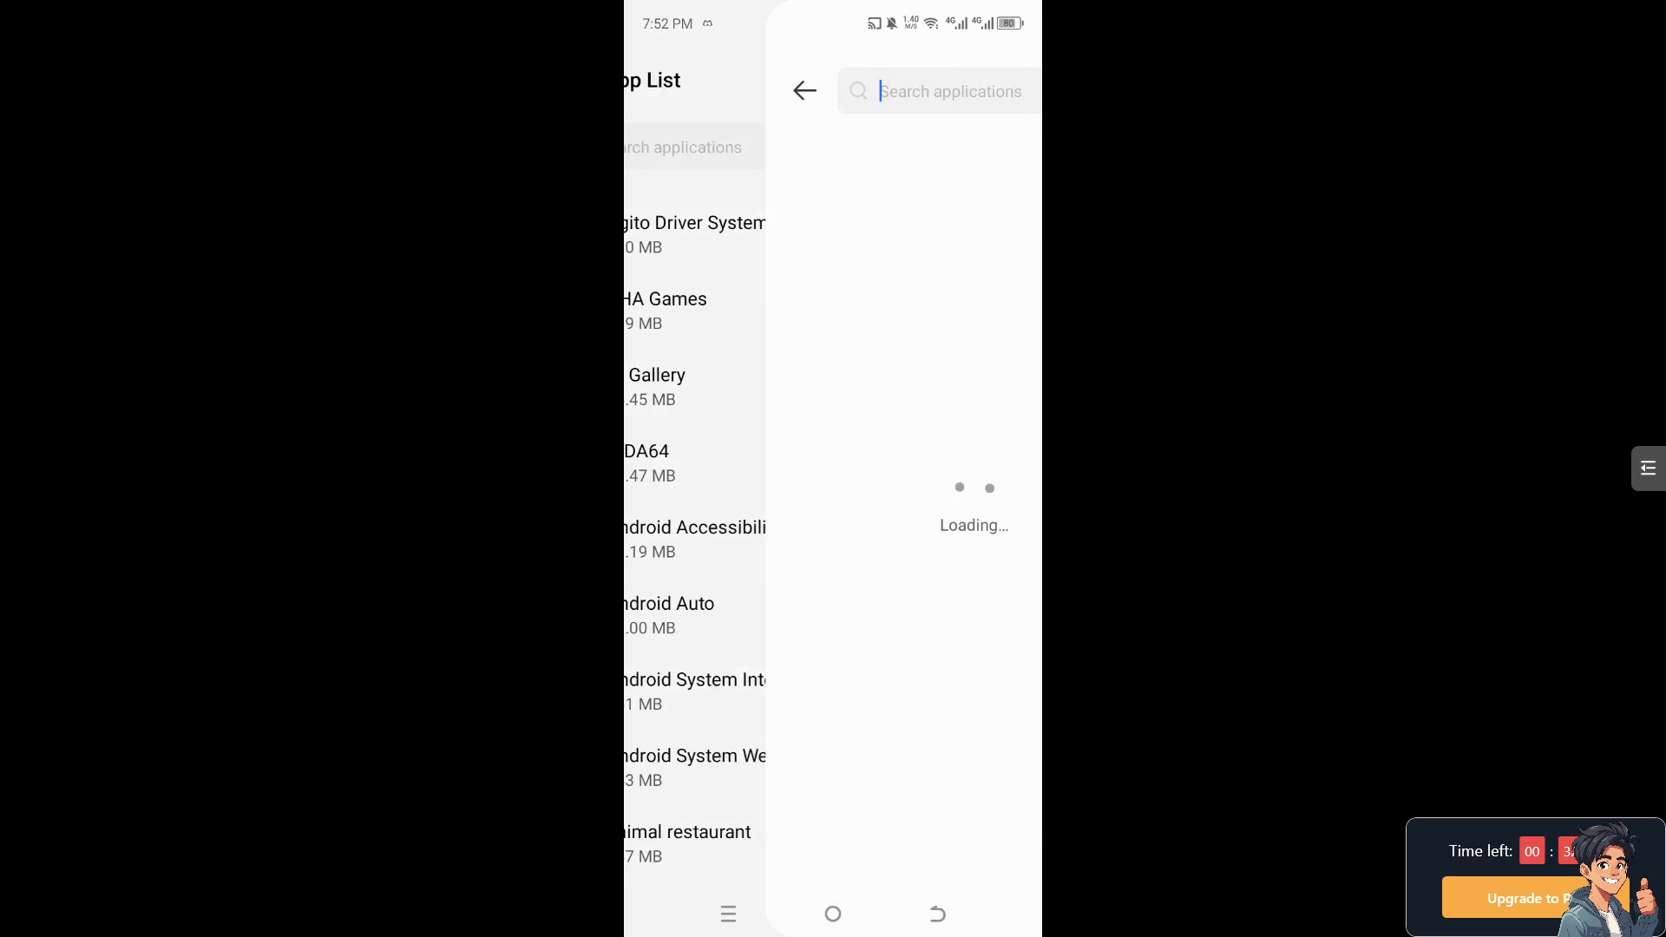
pyautogui.write('bdo')
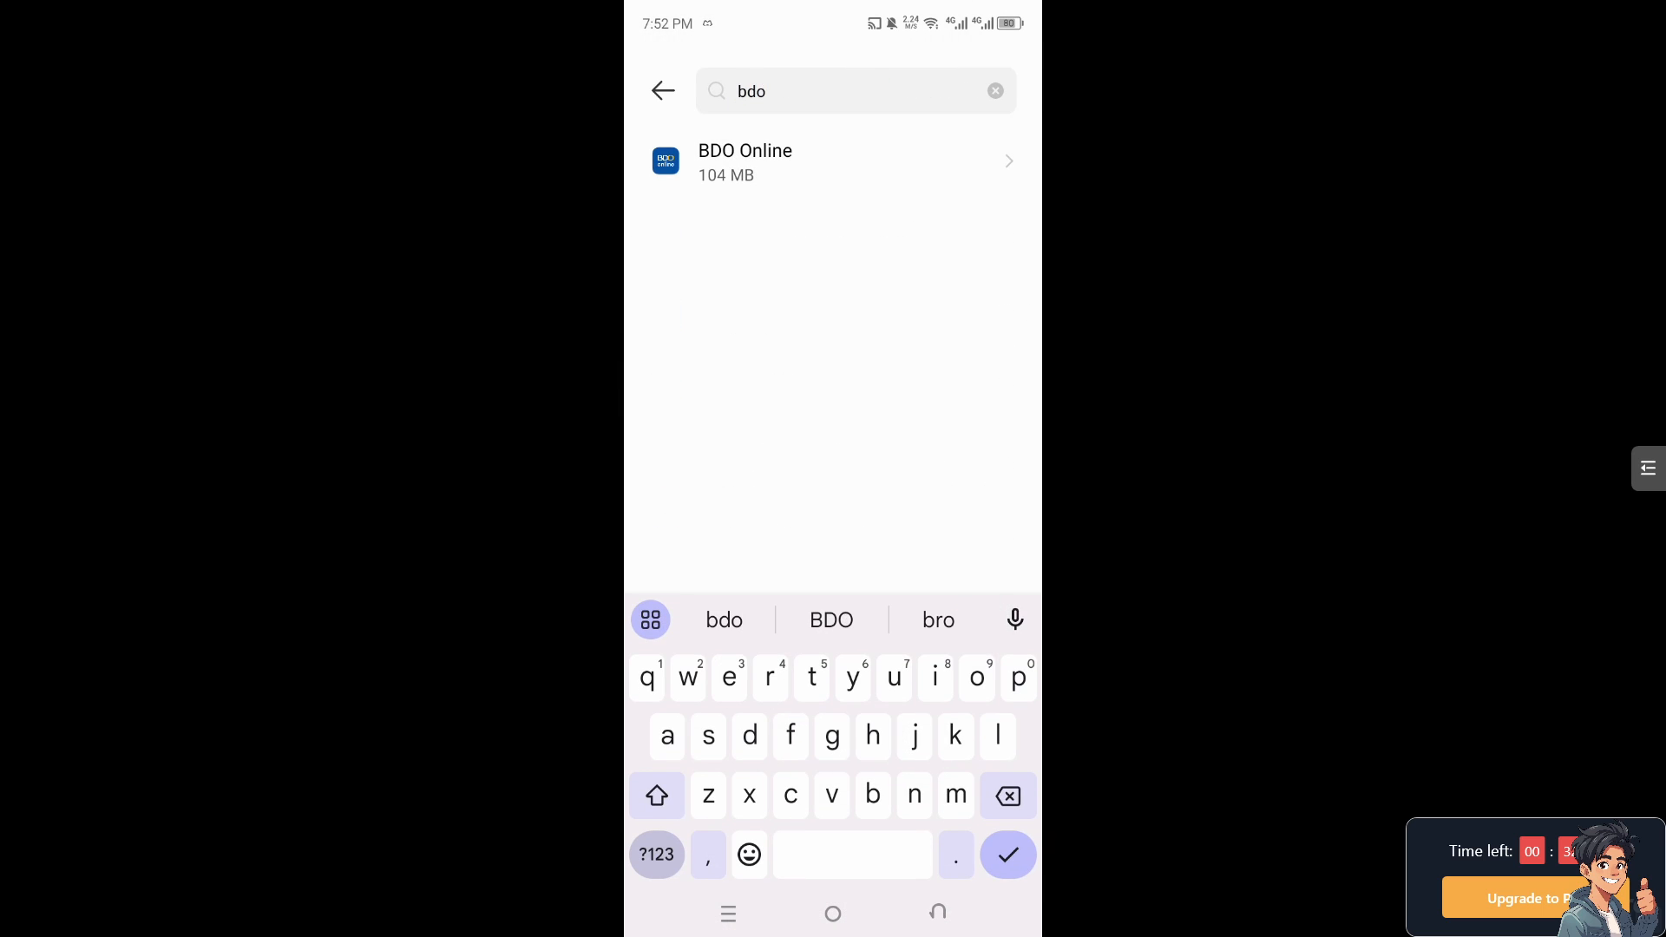
pyautogui.click(831, 161)
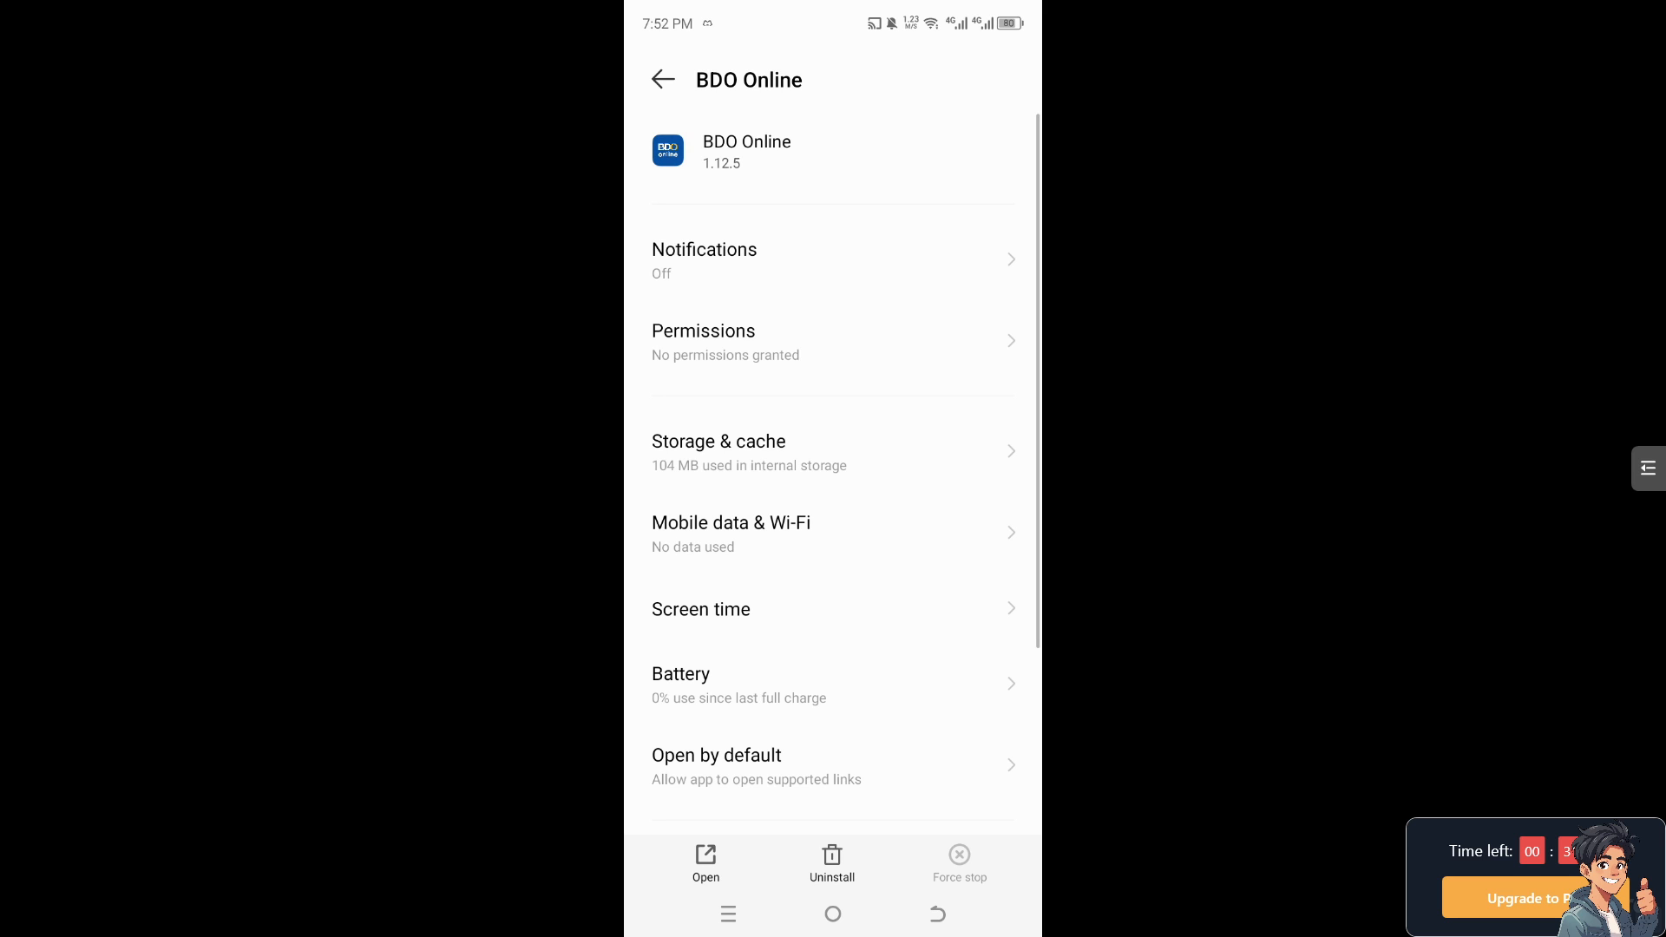
pyautogui.click(832, 452)
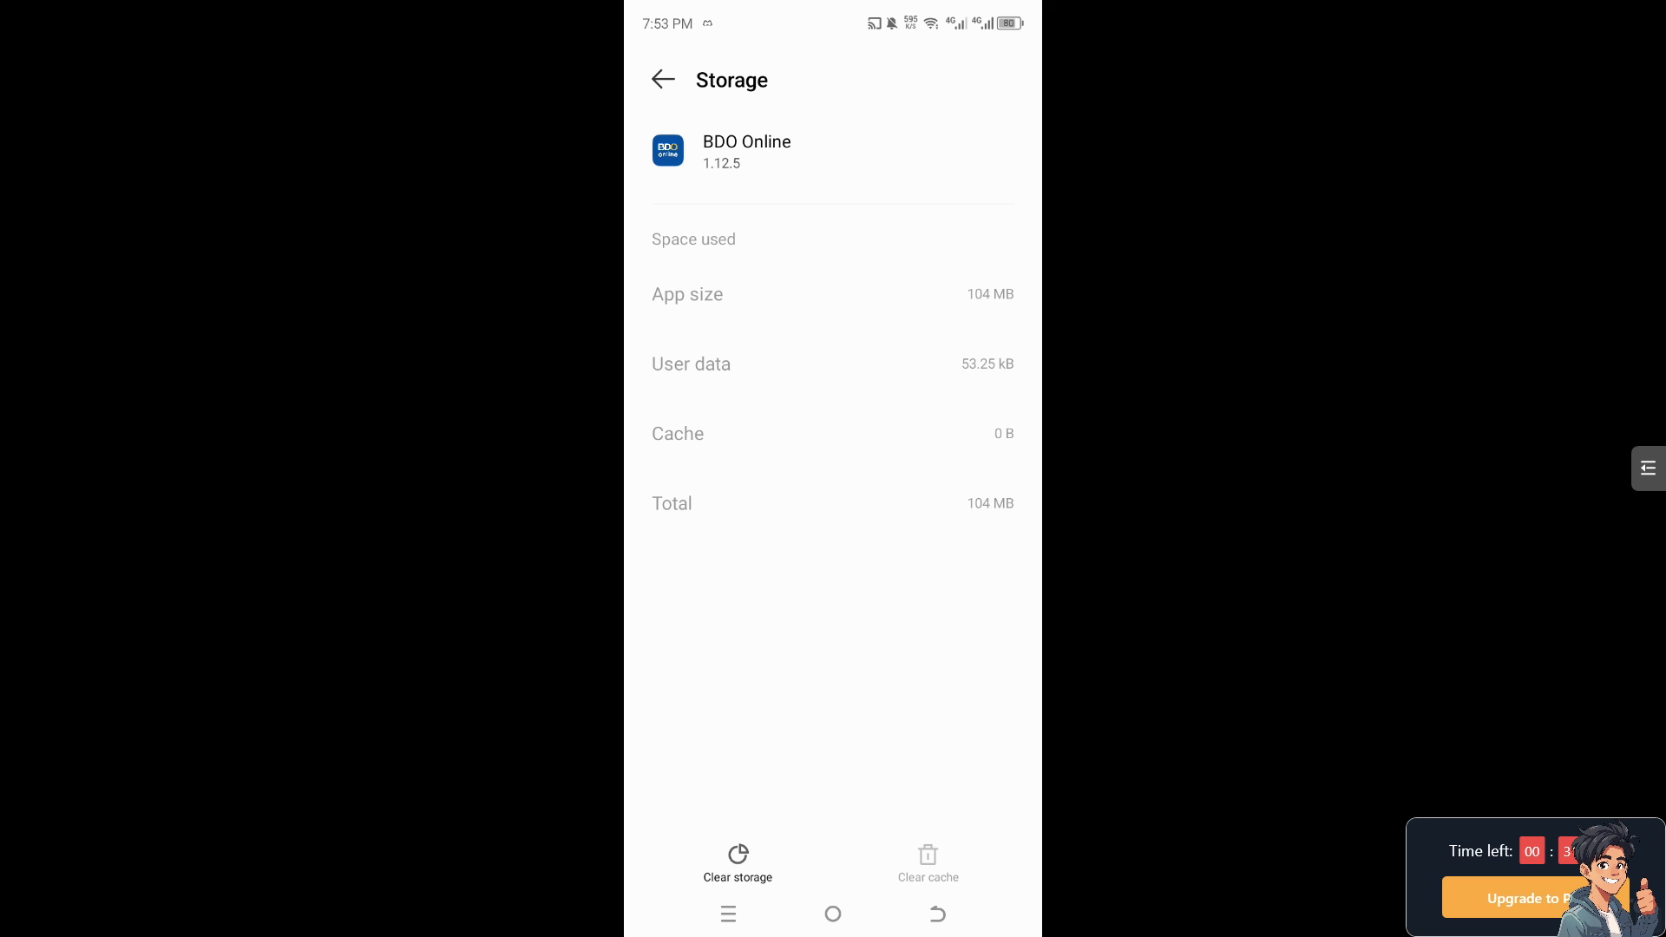
# Show the BDO Online app's Mobile data & Wi-Fi usage page, reading zero usage
pyautogui.click(662, 78)
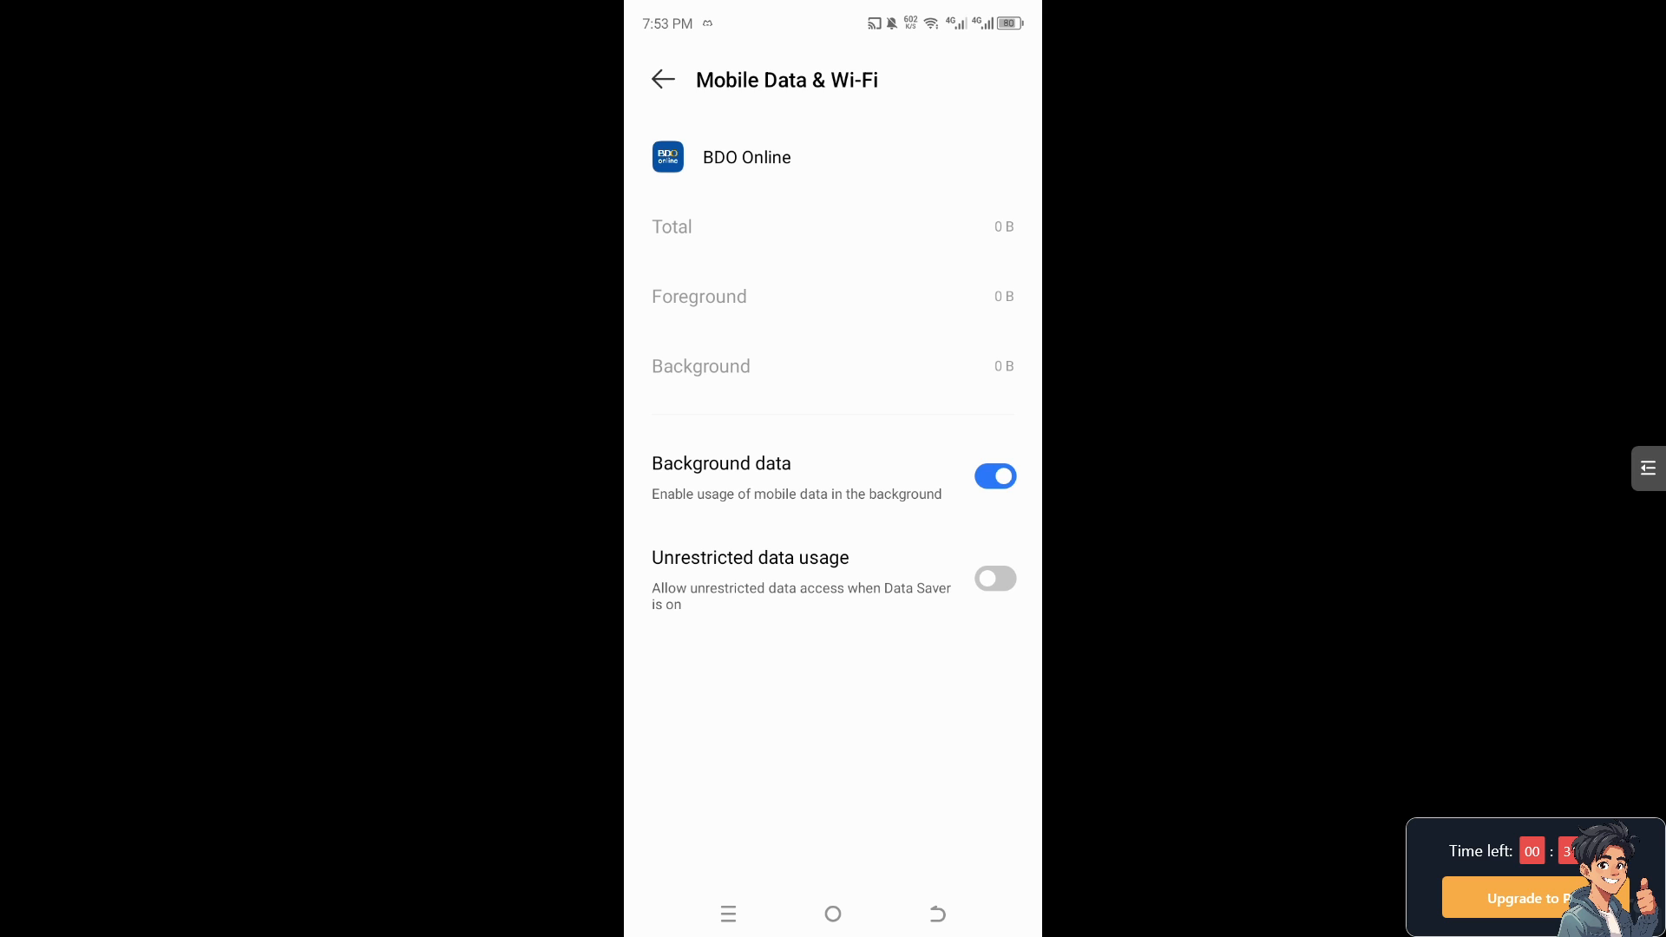
pyautogui.click(661, 80)
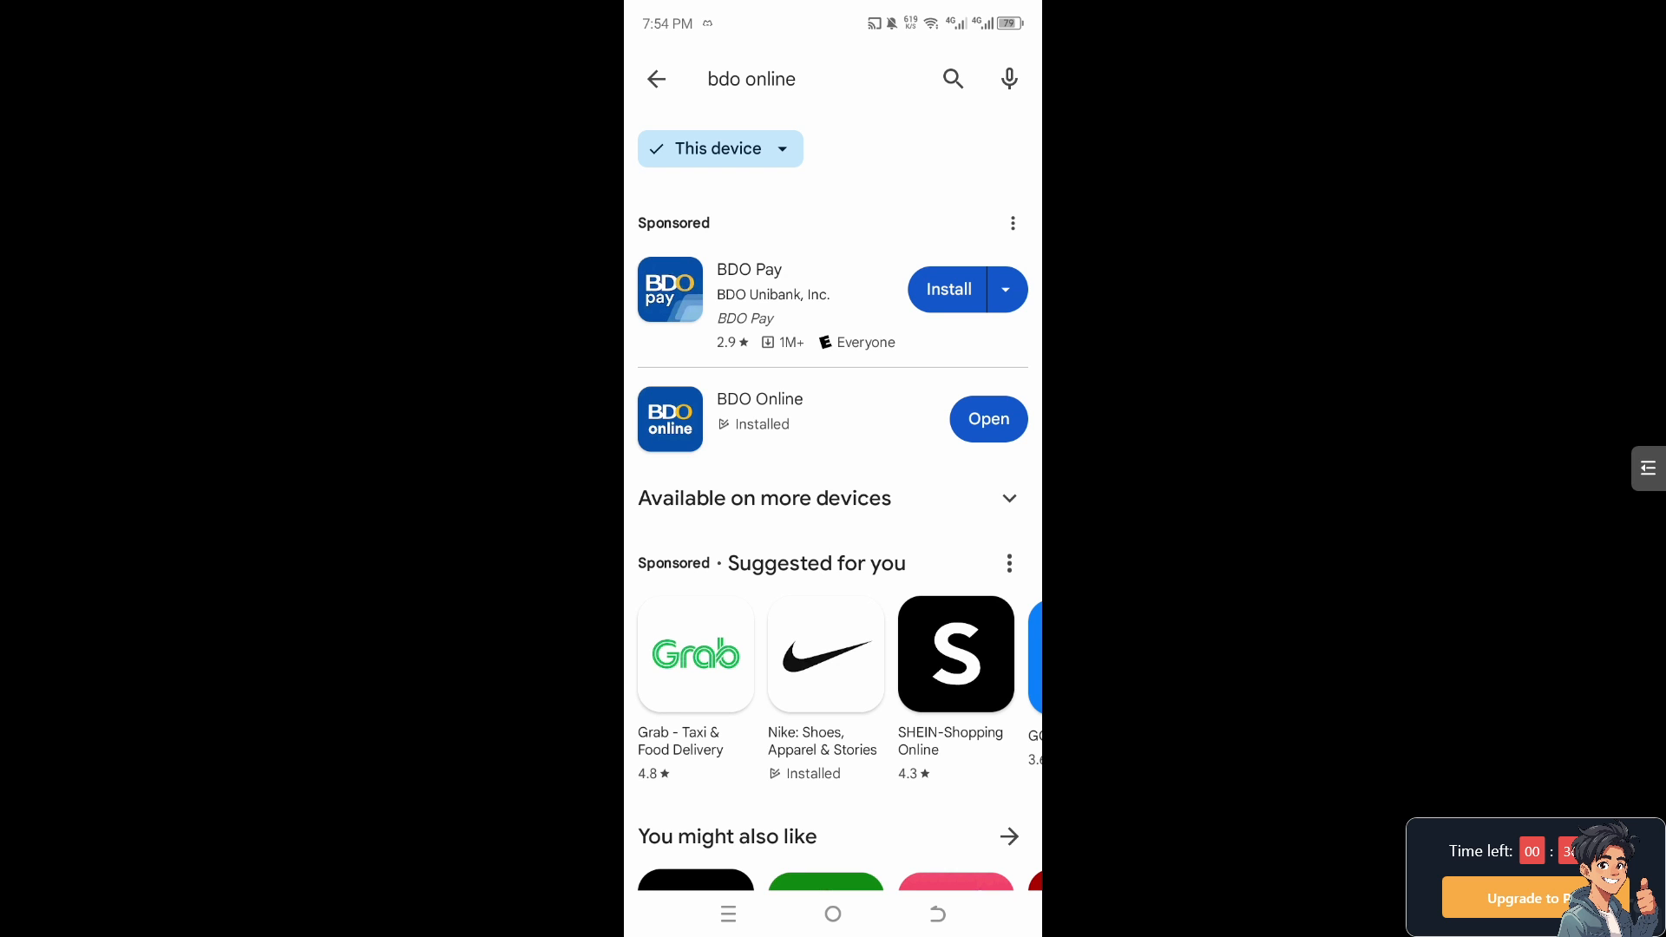
# Launch the installed BDO Online app from Play Store and answer its notification permission prompt
pyautogui.click(986, 418)
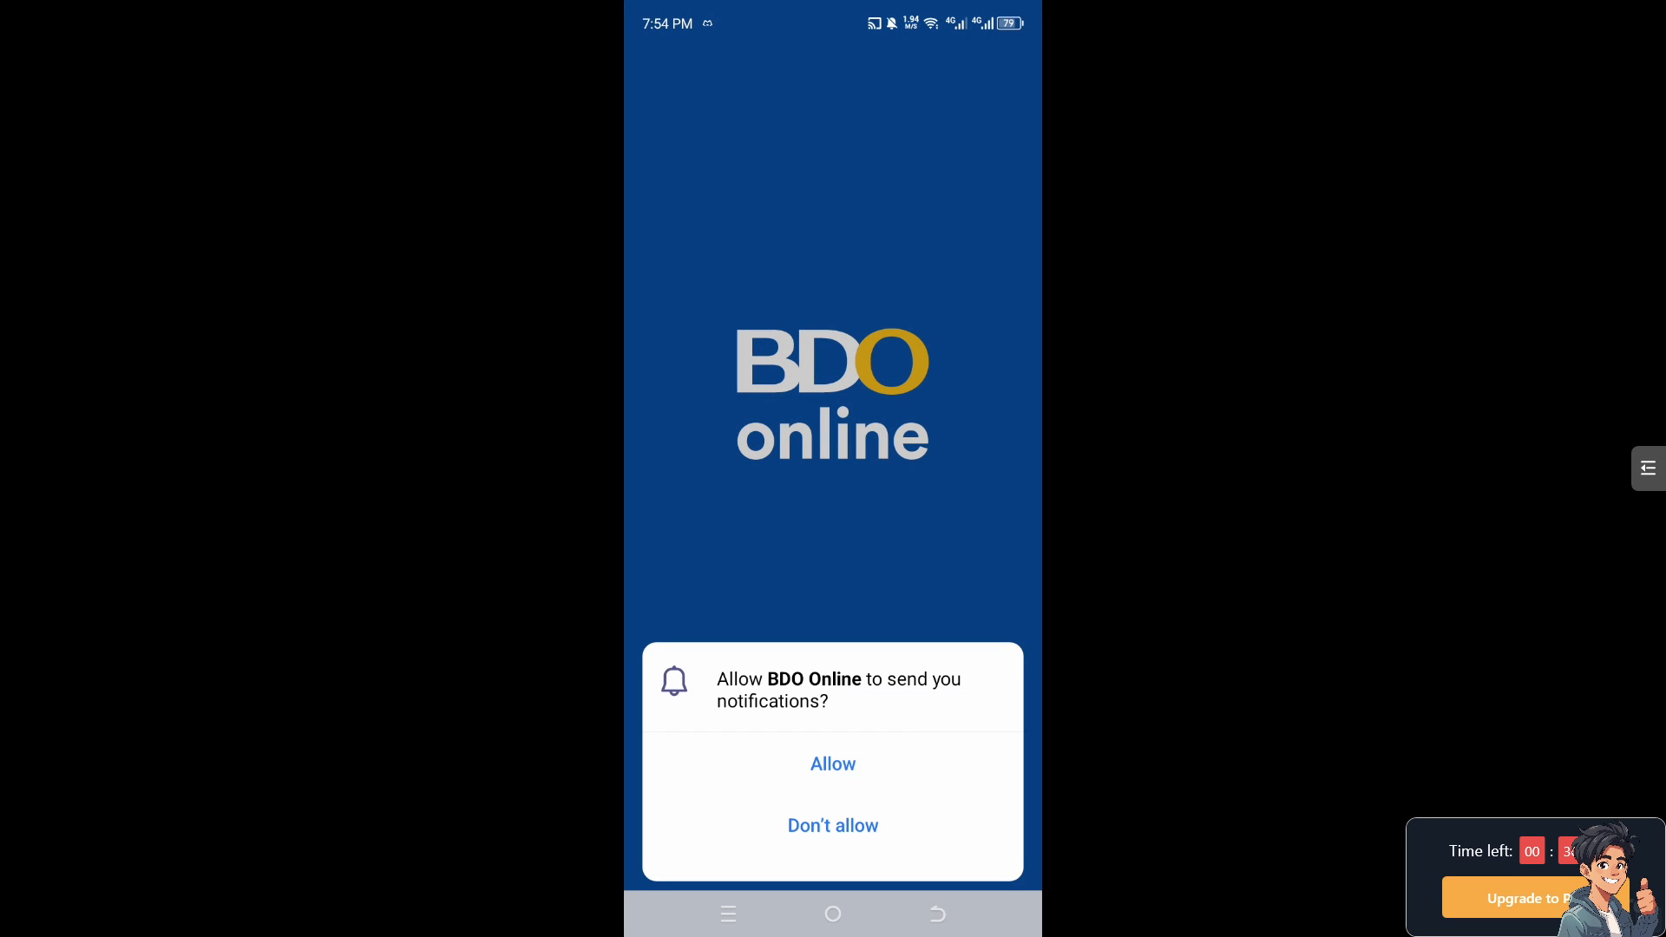
pyautogui.click(831, 763)
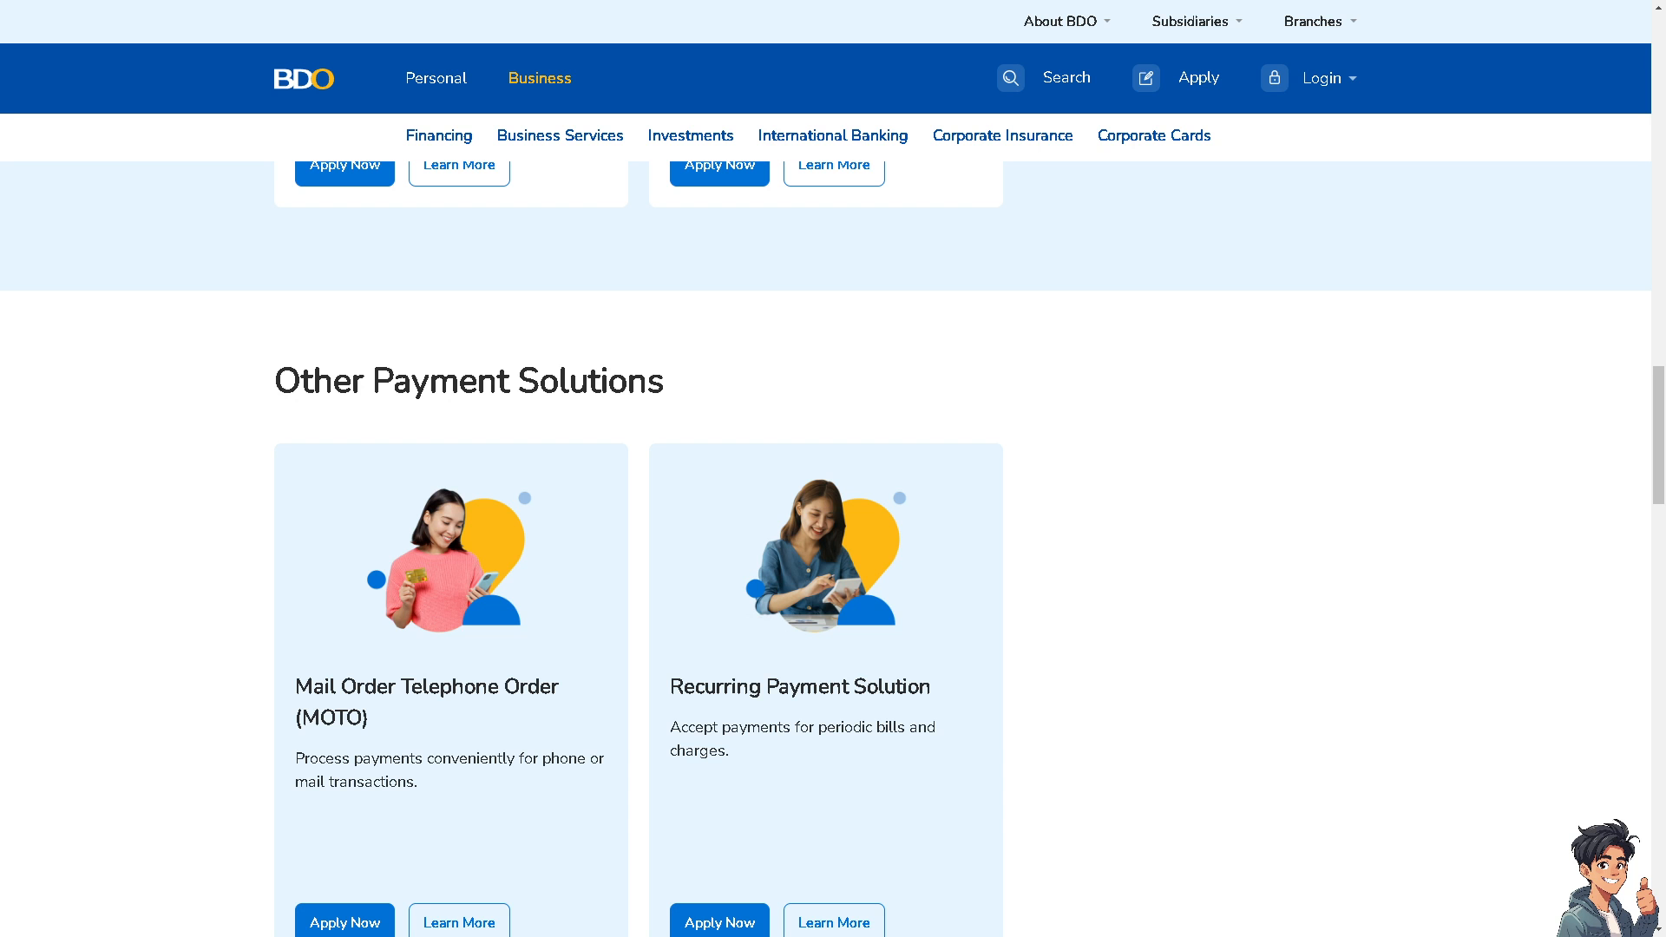
pyautogui.scroll(-3)
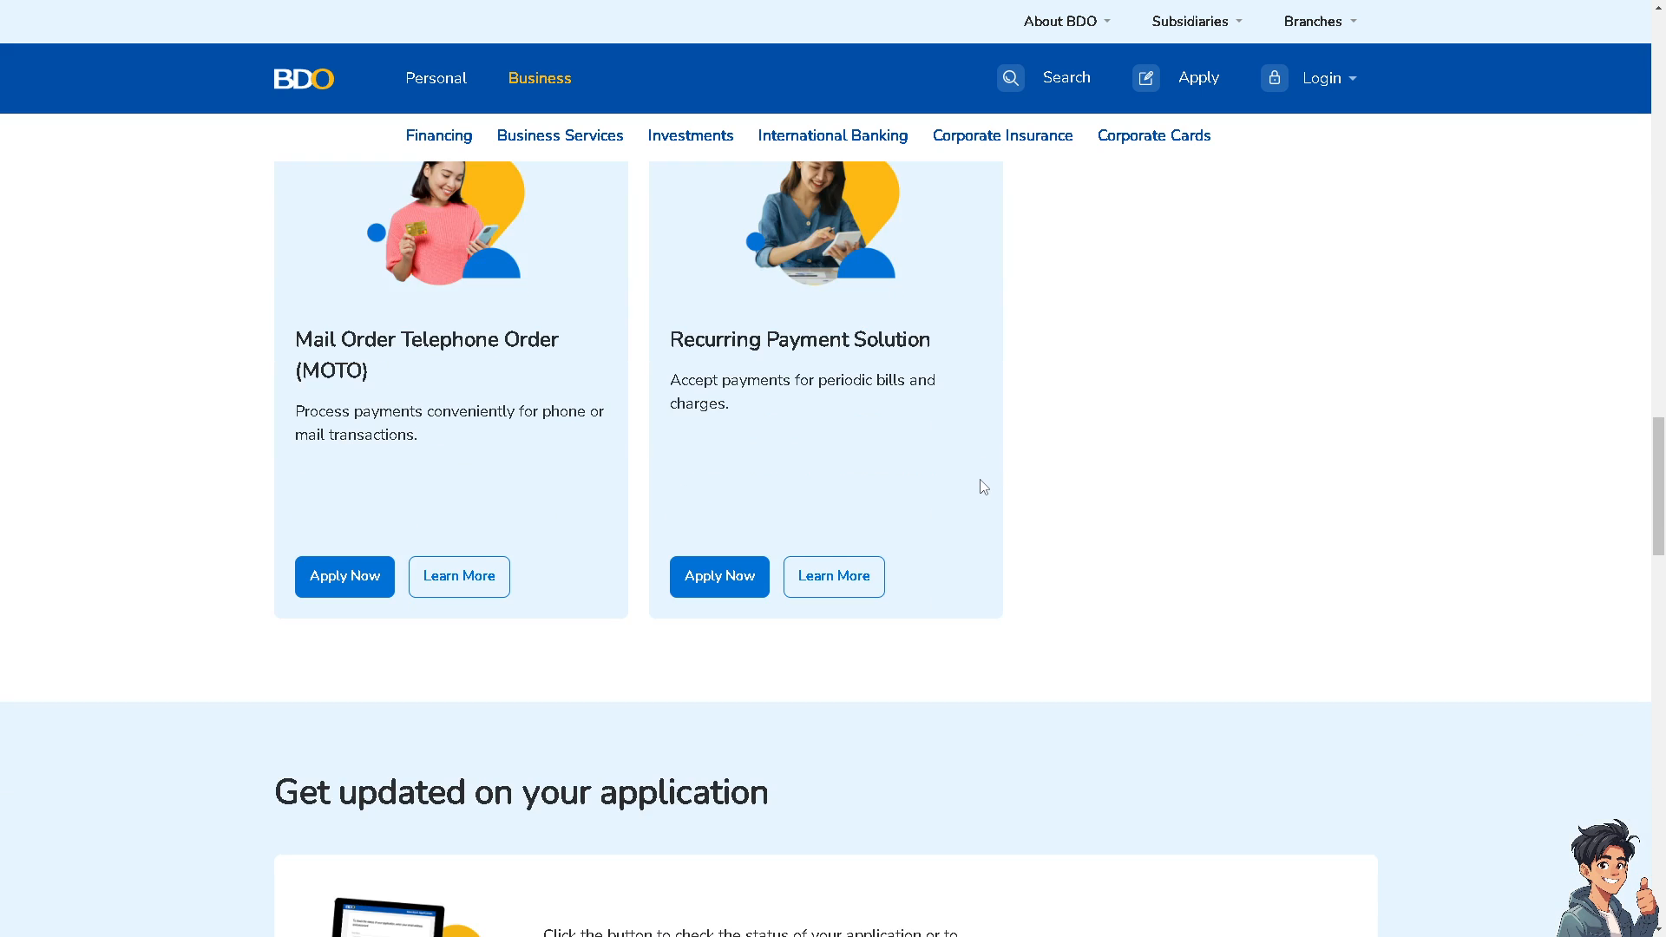
pyautogui.scroll(-3)
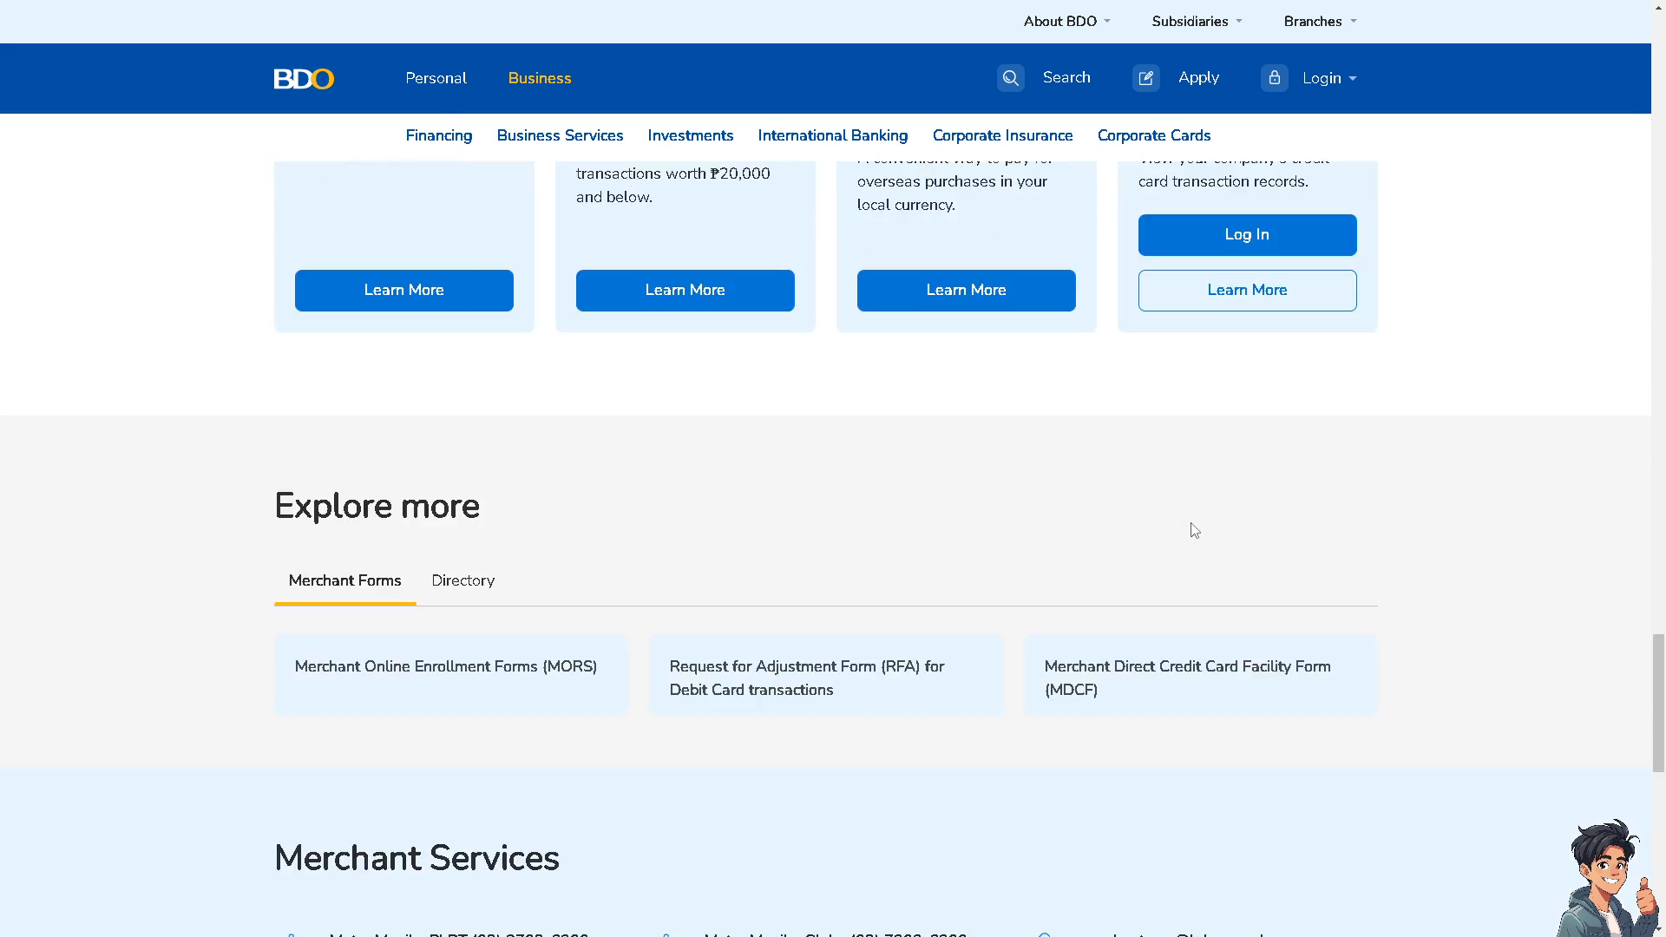
pyautogui.scroll(-3)
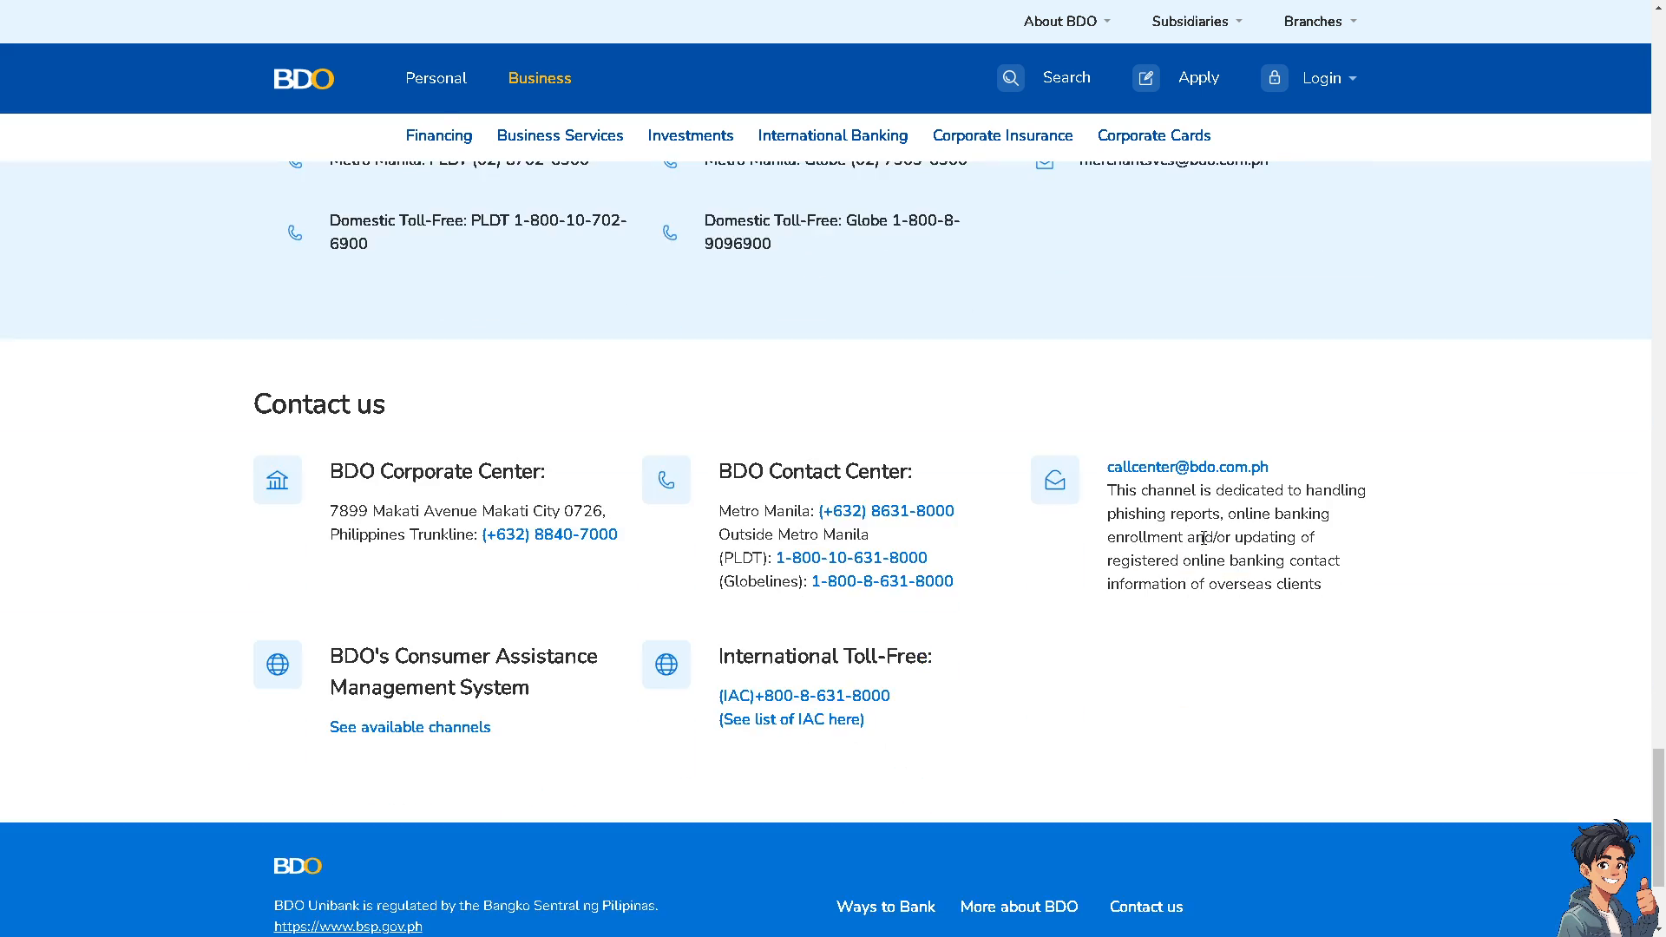
pyautogui.moveTo(544, 555)
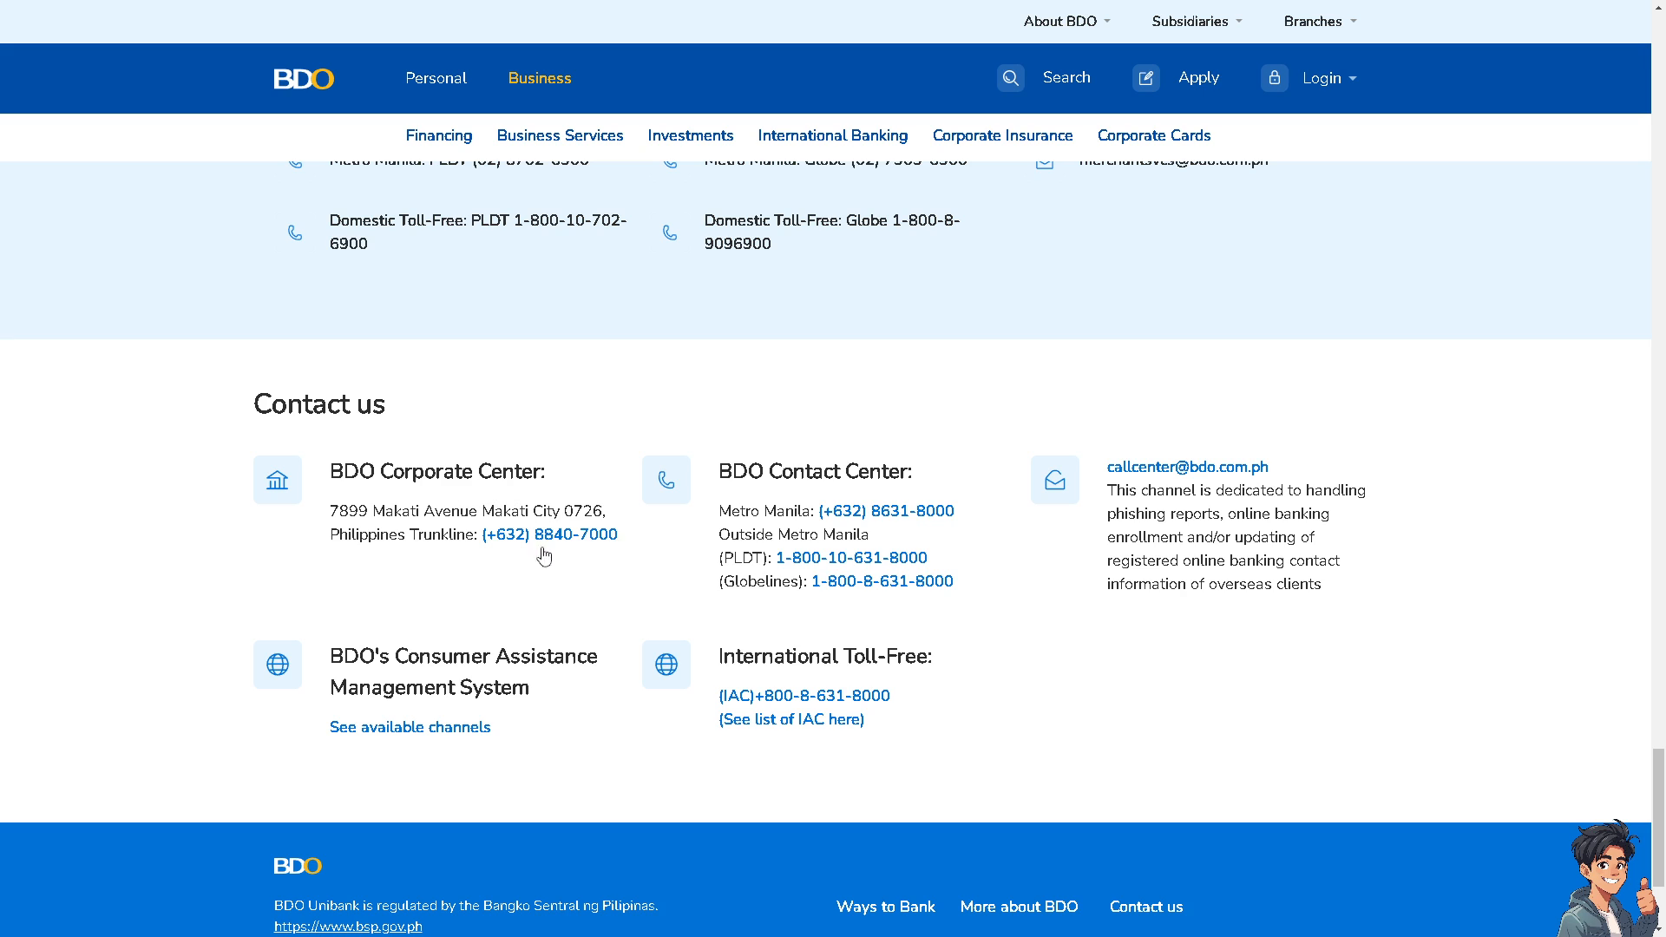
pyautogui.scroll(-3)
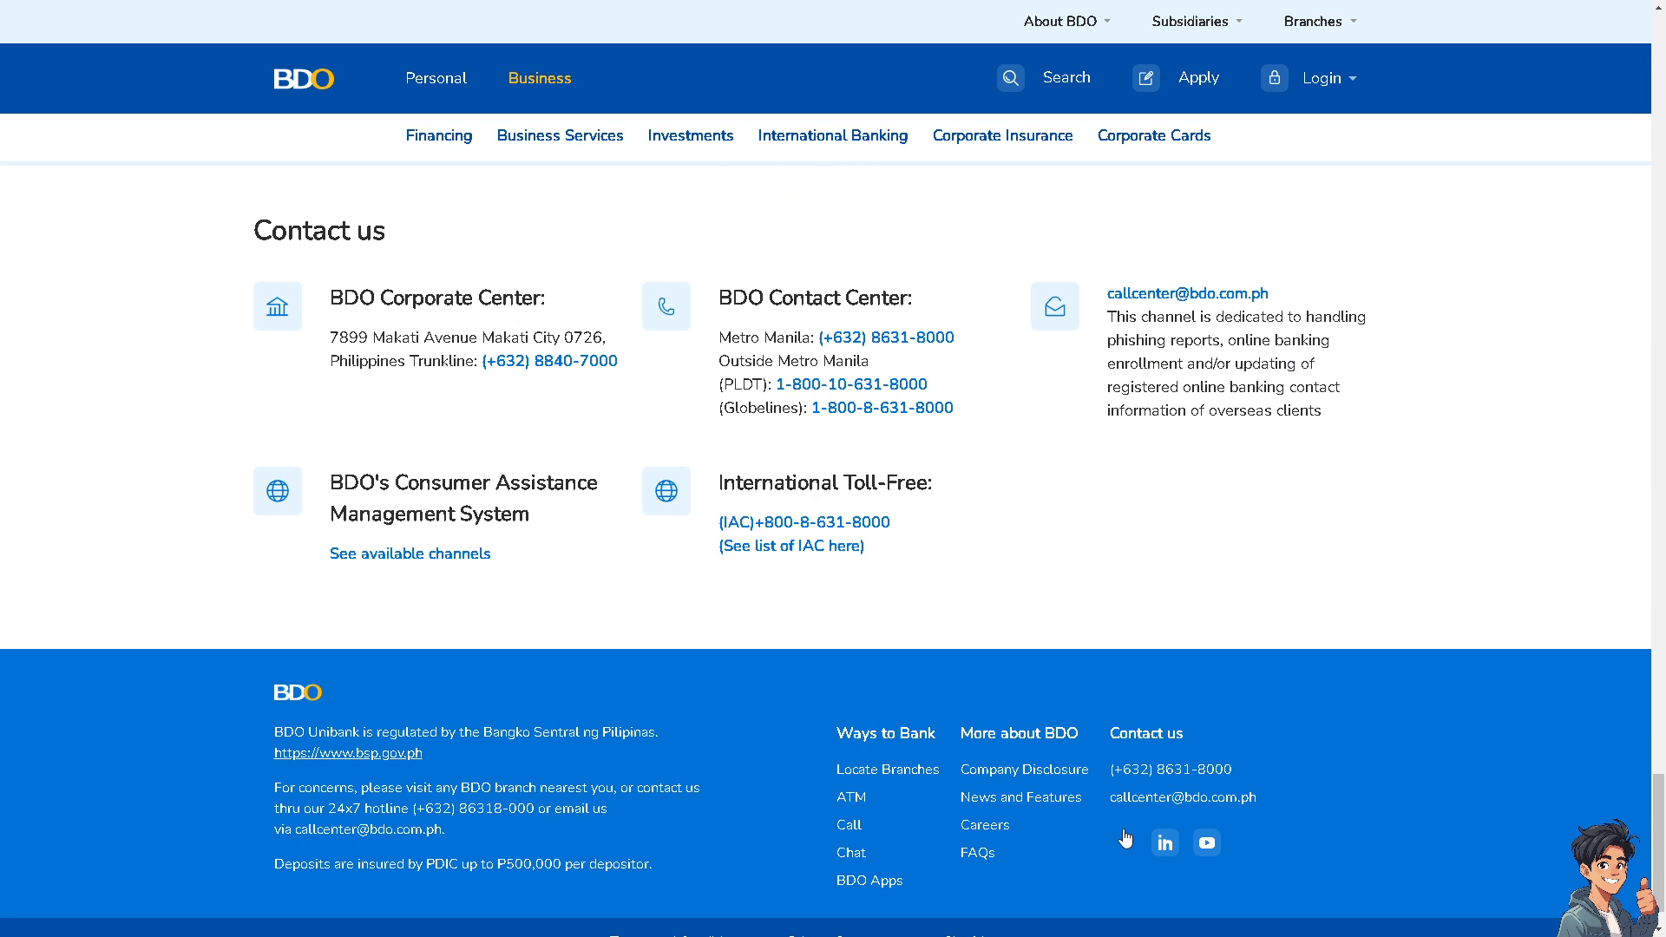
pyautogui.moveTo(1182, 798)
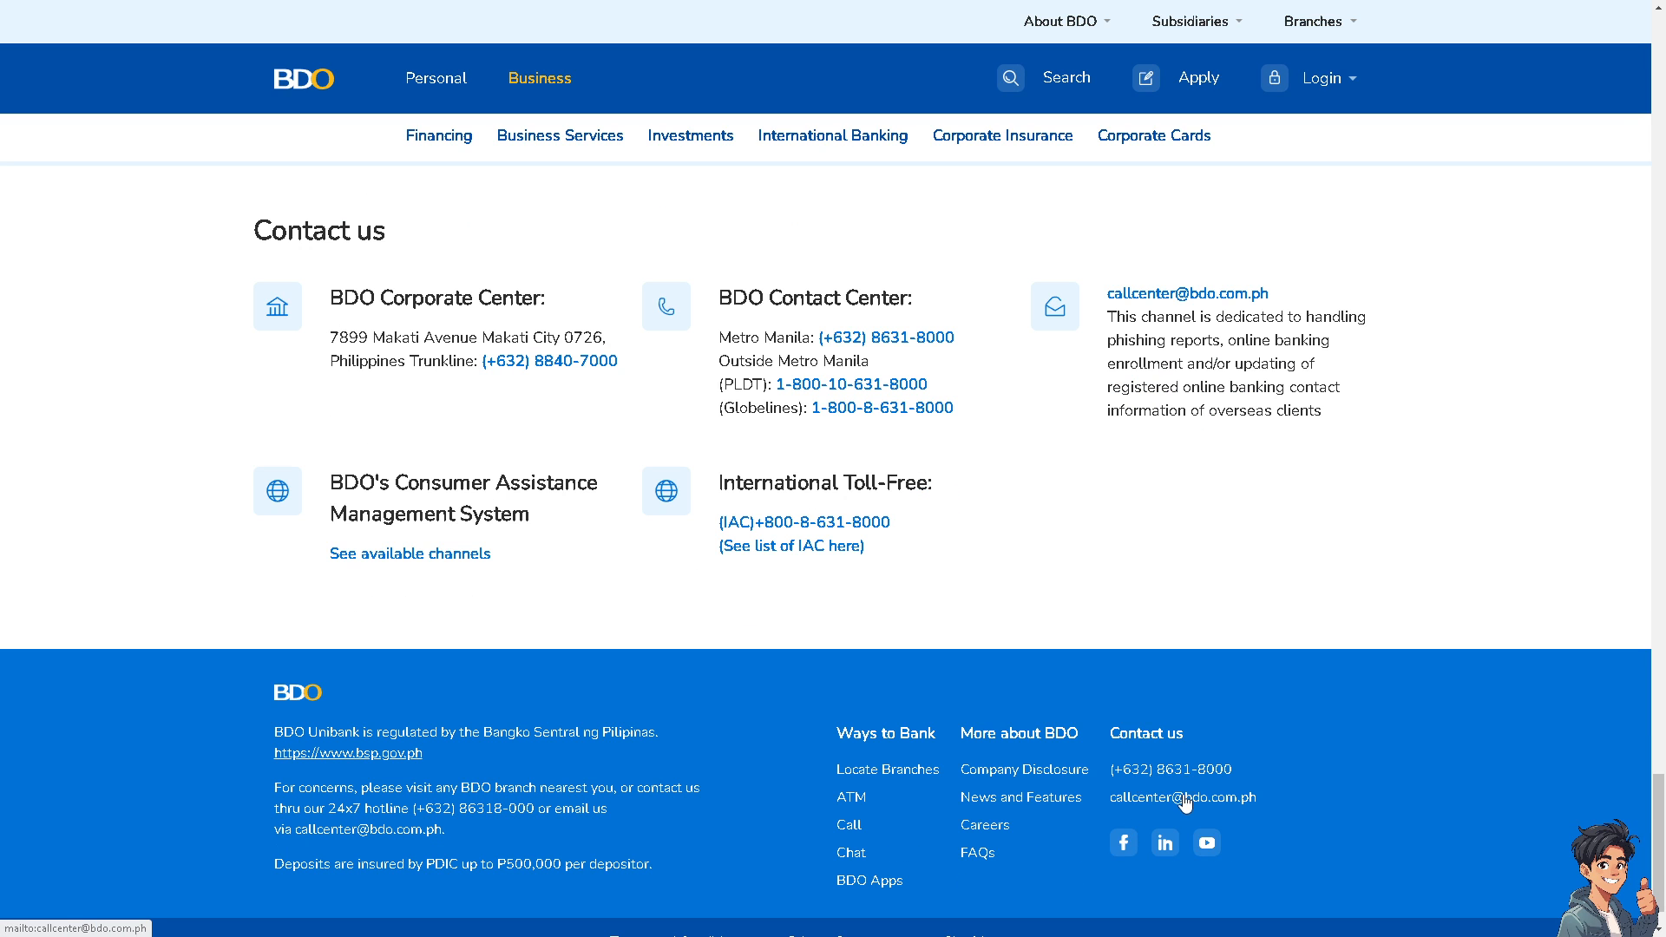
pyautogui.moveTo(1230, 807)
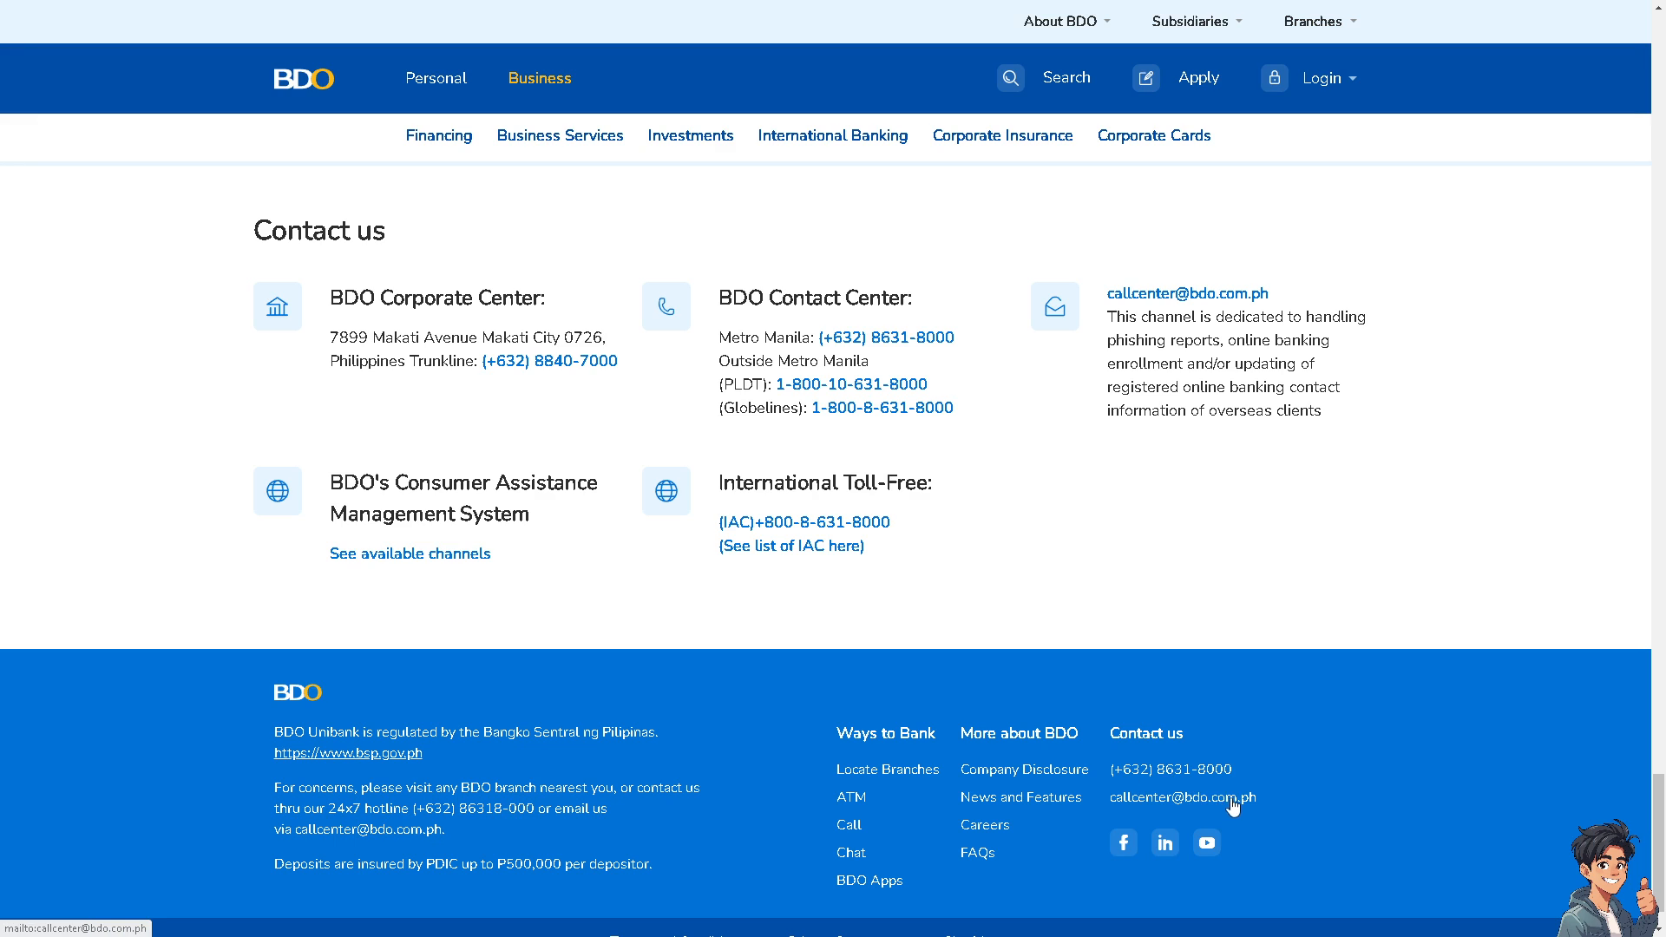
pyautogui.moveTo(1130, 775)
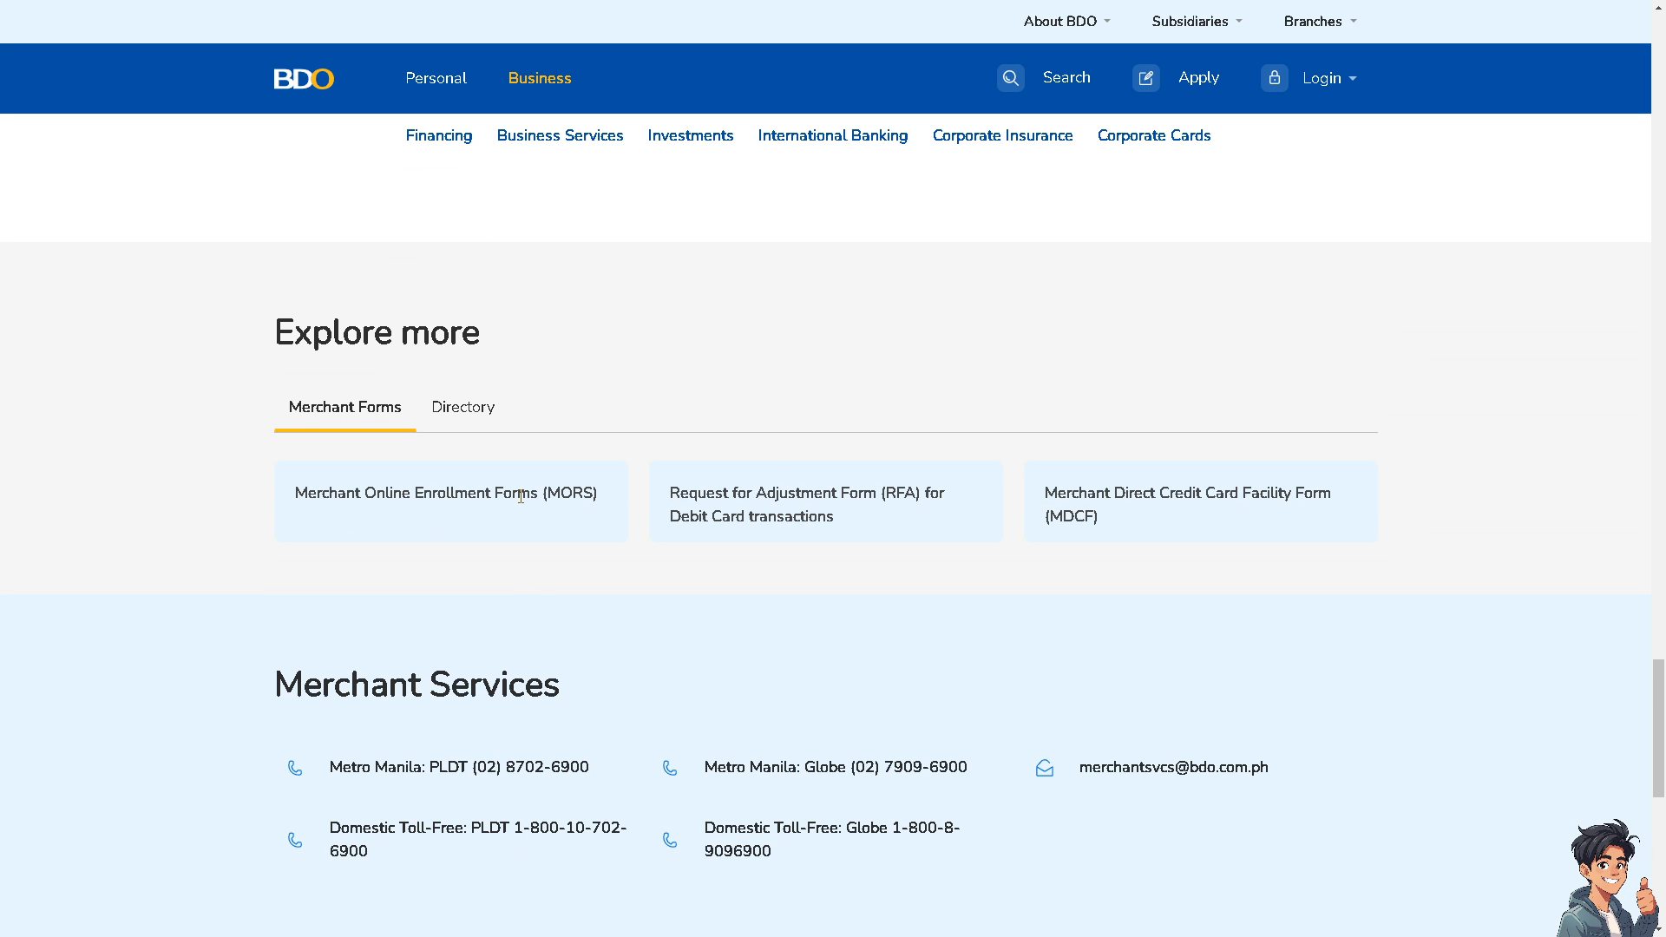
pyautogui.scroll(3)
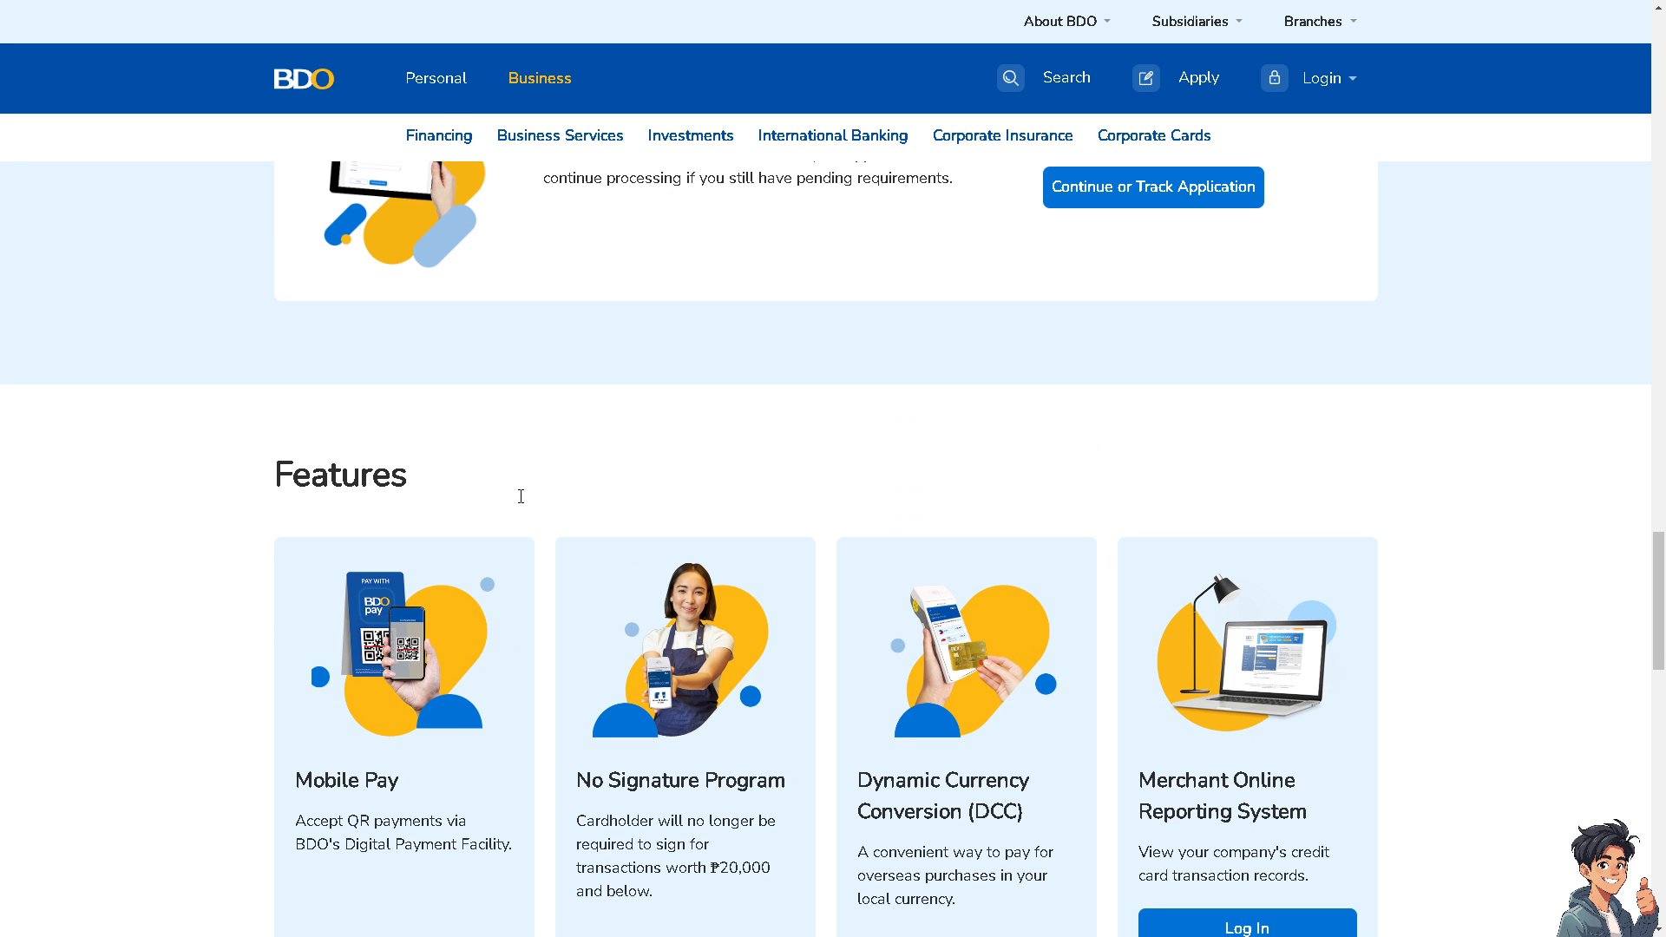
pyautogui.scroll(-3)
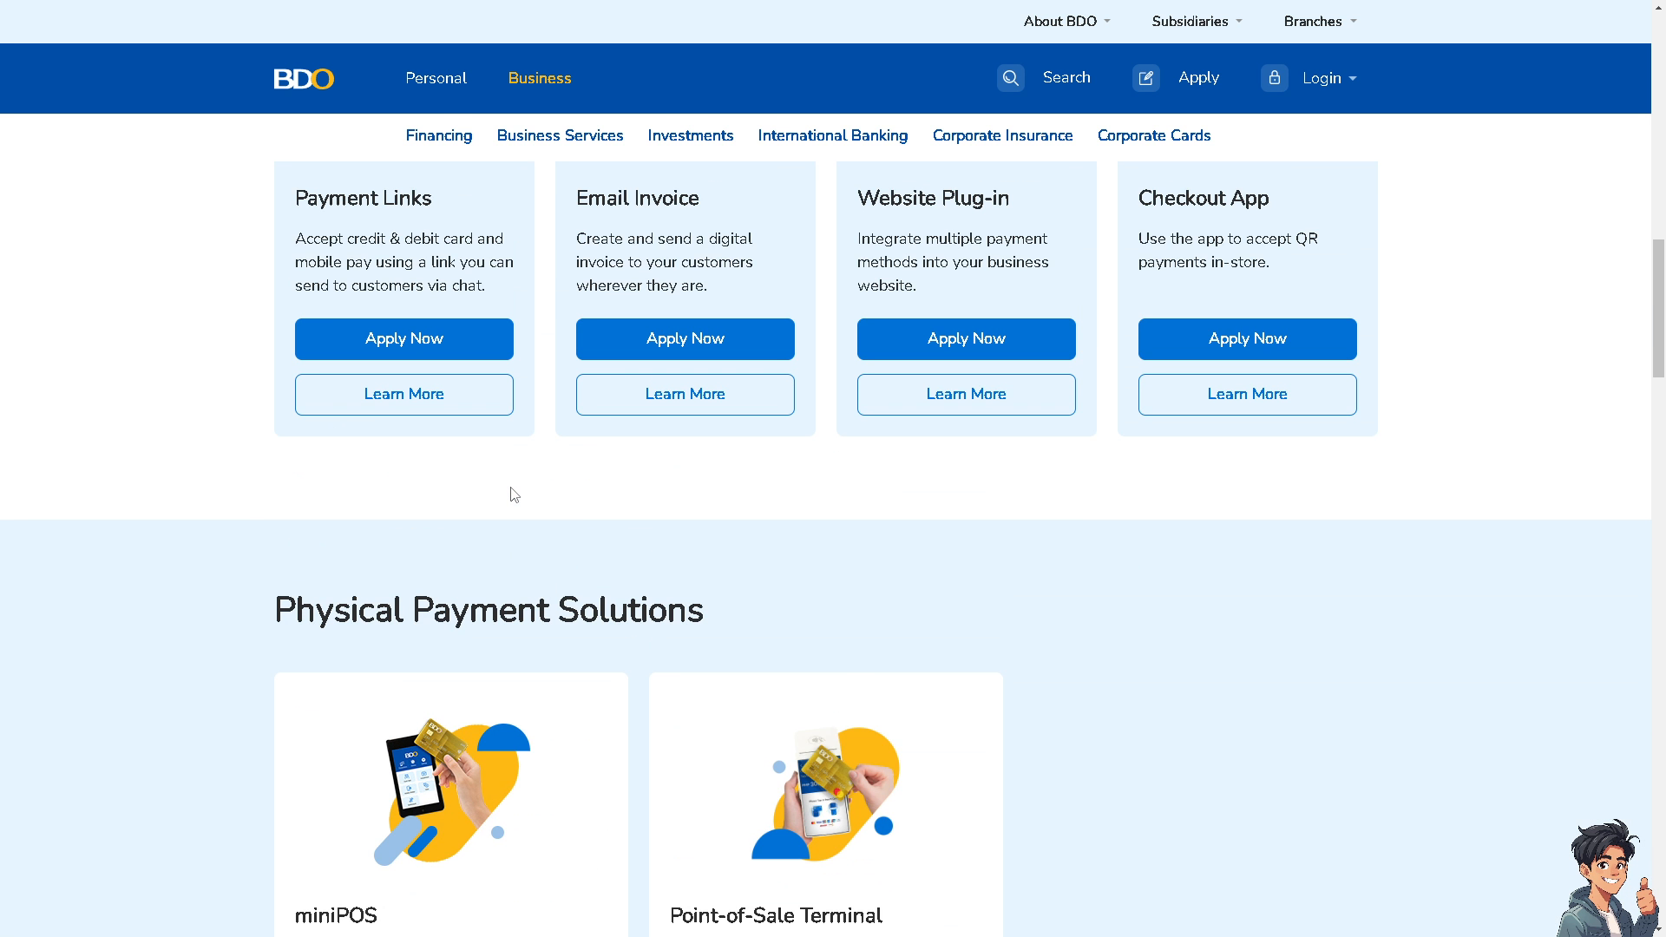